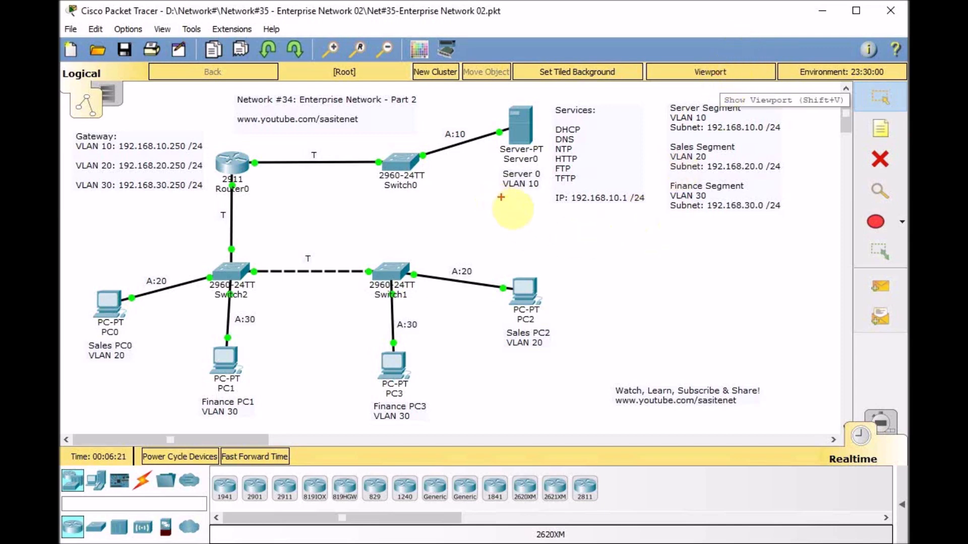
Open Server0's DHCP service page listing the VLAN30 and VLAN20 pools.
drag(500, 198, 541, 198)
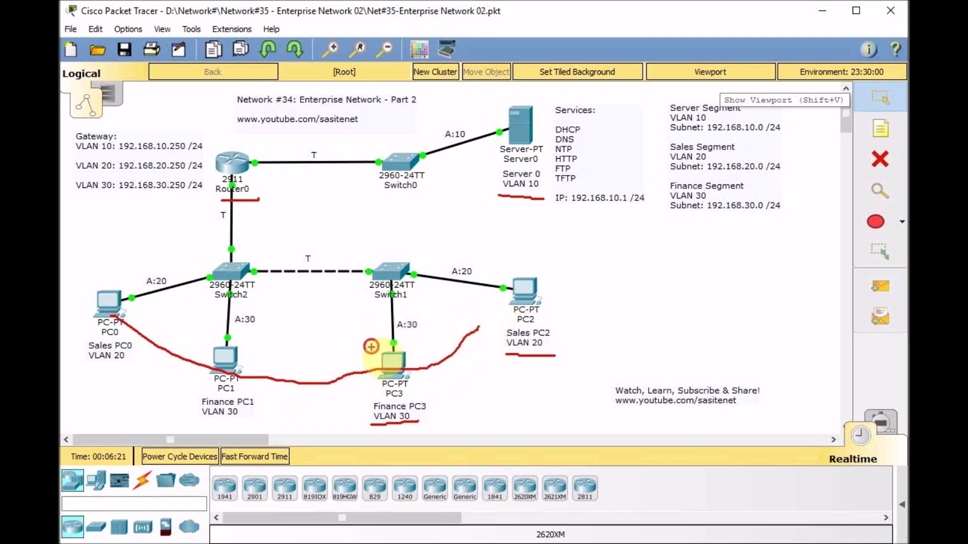
drag(370, 346, 500, 157)
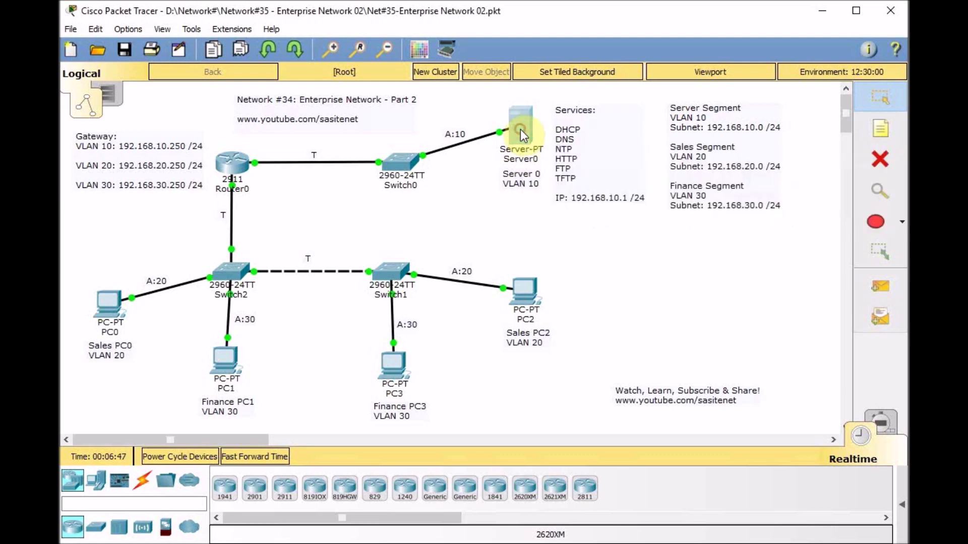
double_click(520, 124)
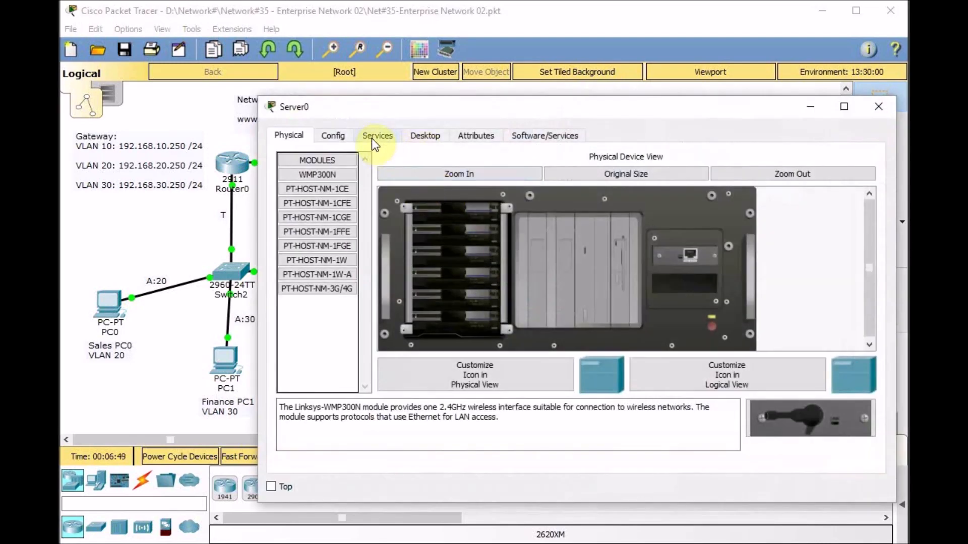
click(377, 135)
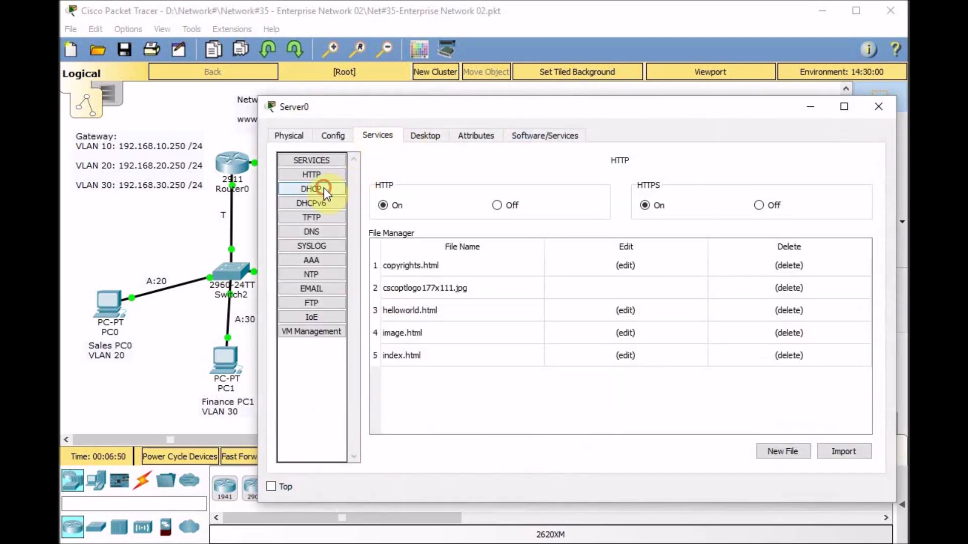
click(311, 188)
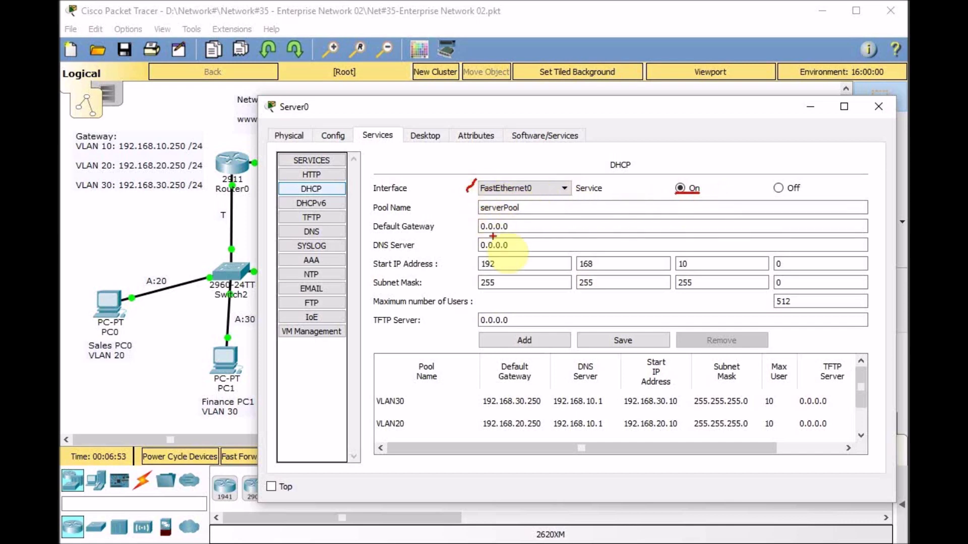
mouse_move(379, 411)
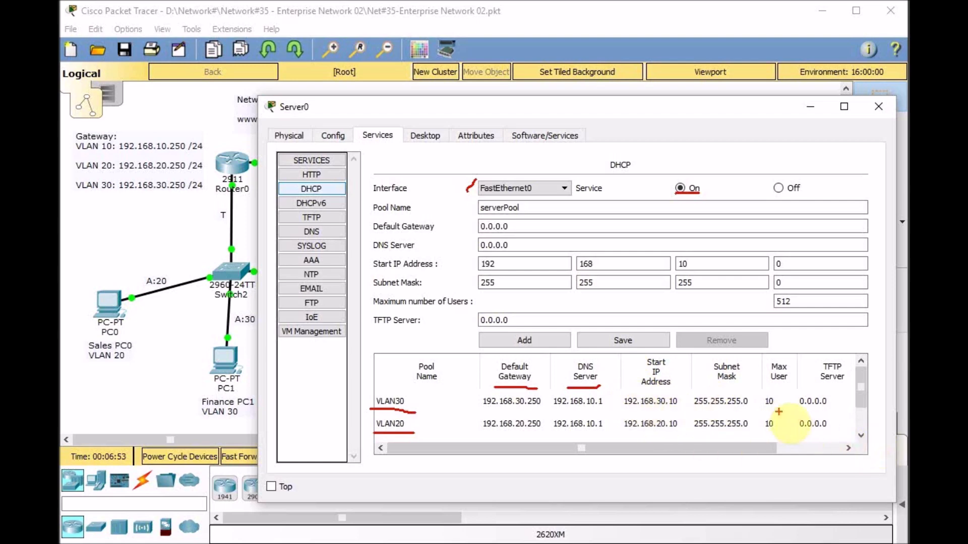
mouse_move(651, 380)
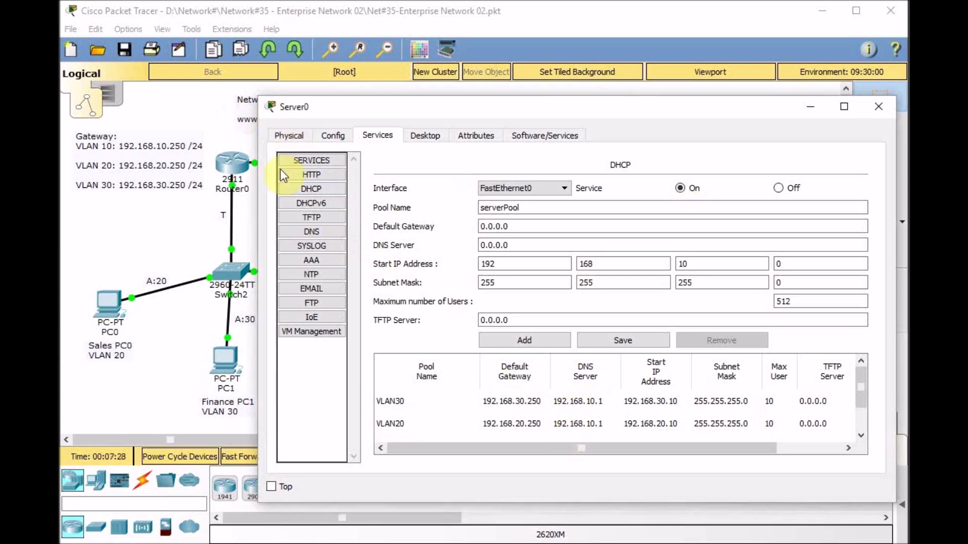
click(311, 231)
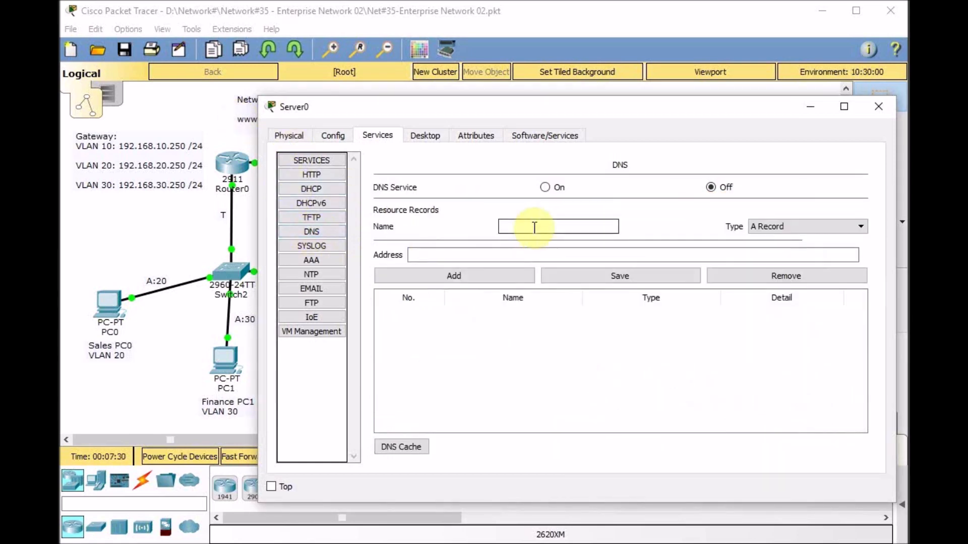
click(545, 187)
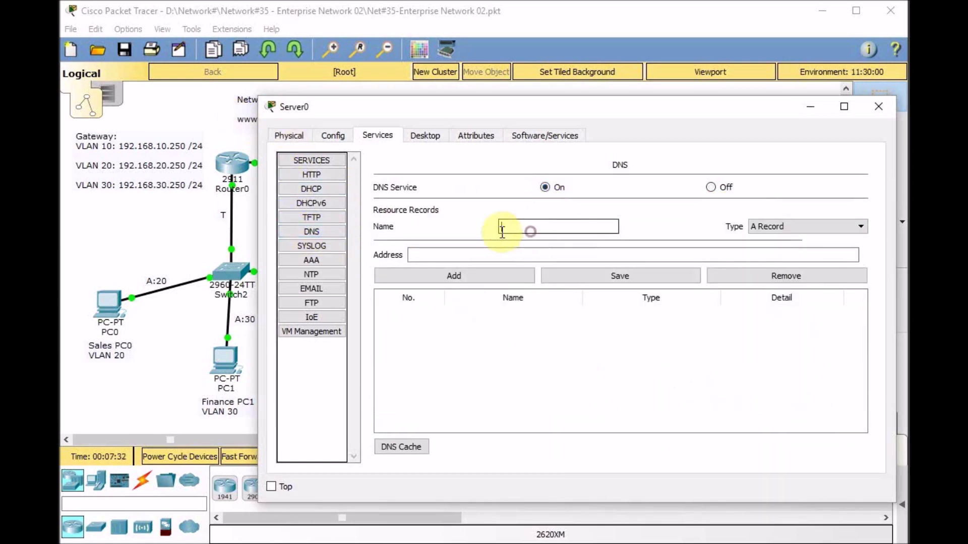
text(www.)
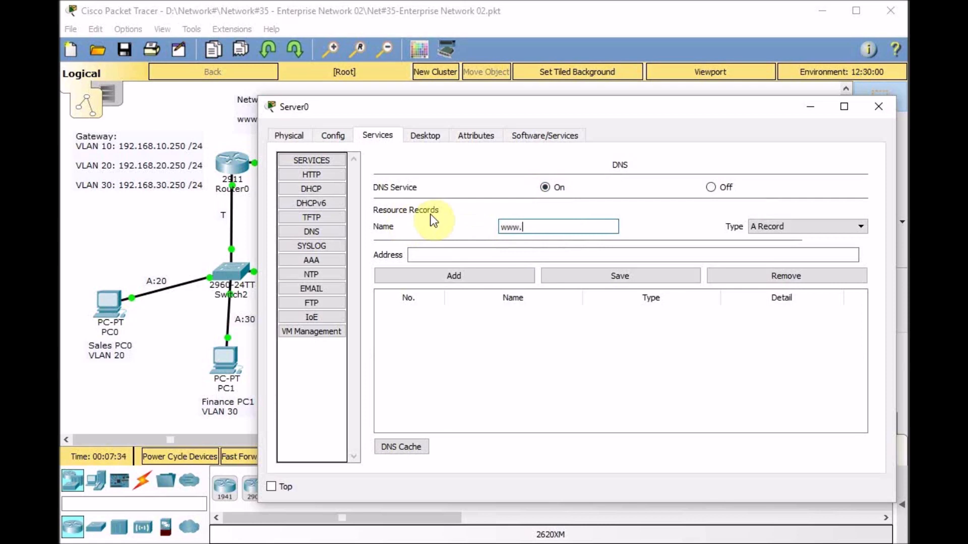
text(sasite.net)
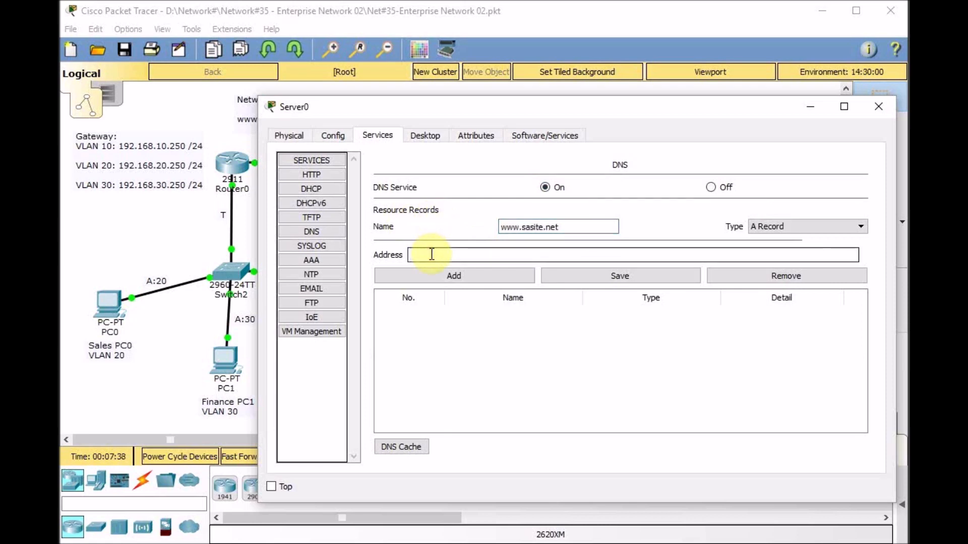
text(192.168.10.1)
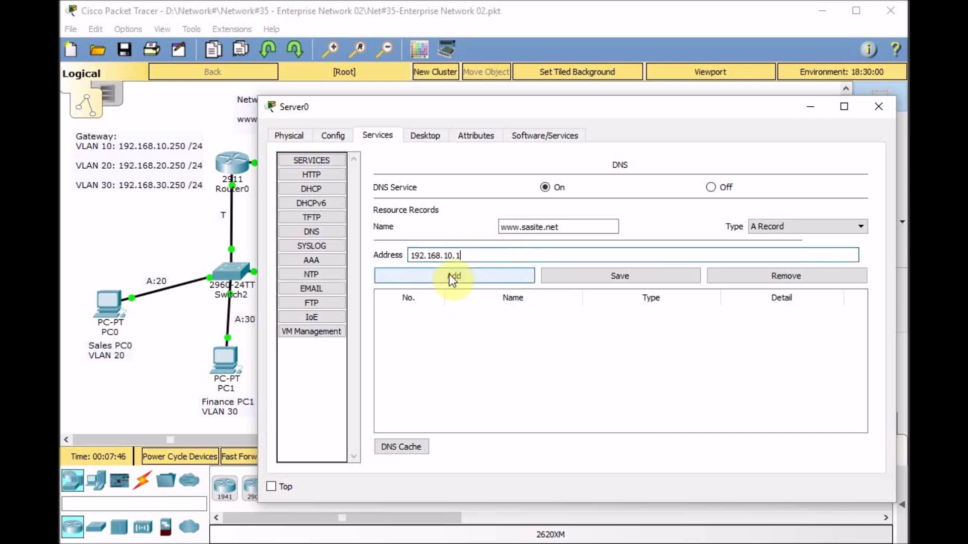
click(453, 276)
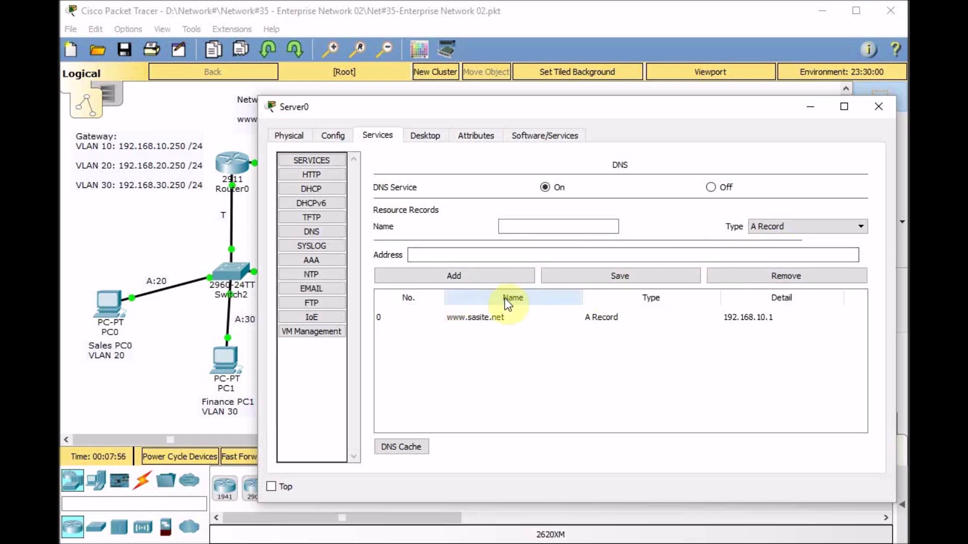
click(311, 174)
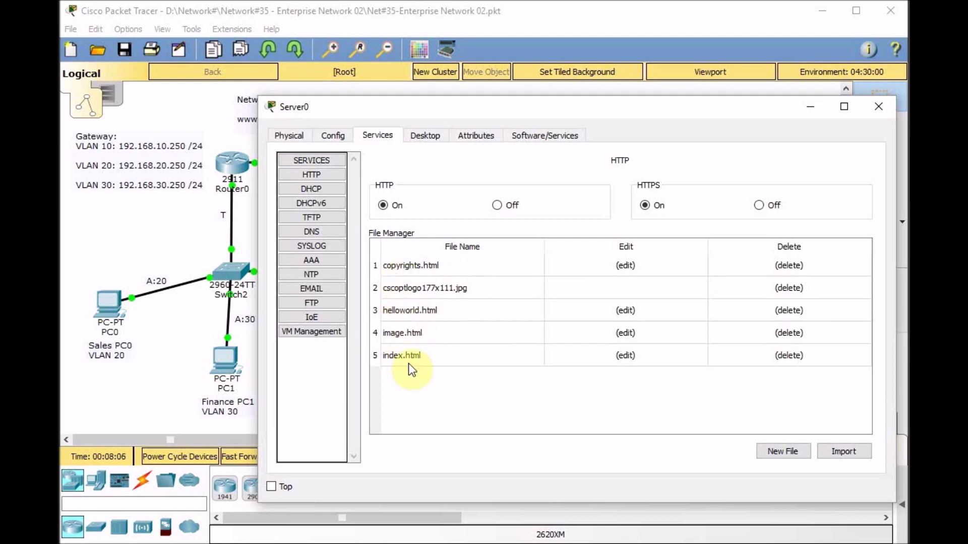
Insert an <h1> 'Cisco Packet Tracer Tutorials by SASite.net' heading into index.html and save.
click(625, 355)
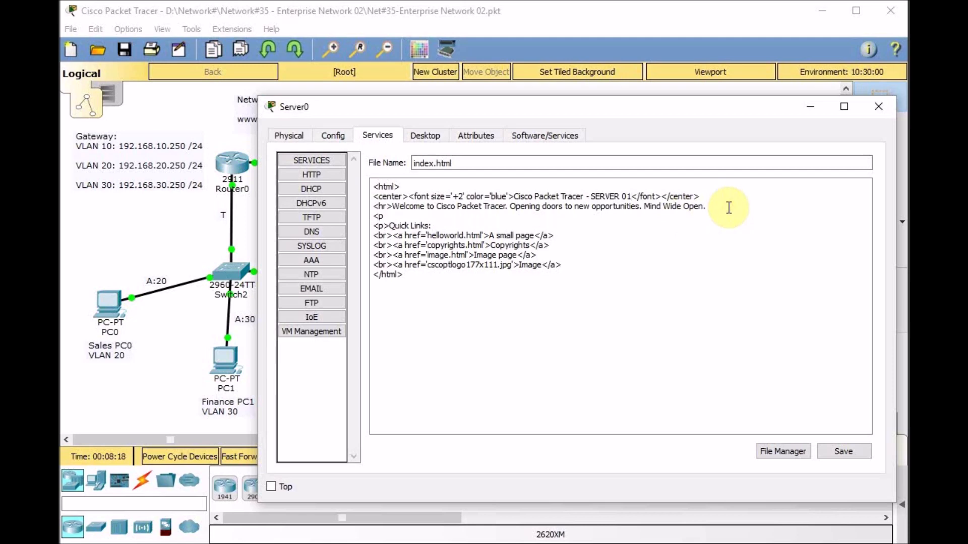
text(<h1>)
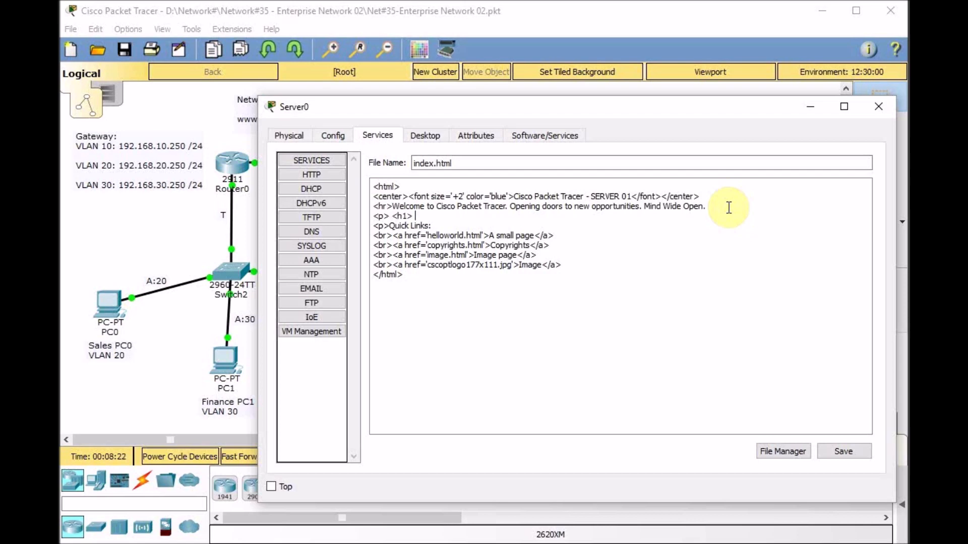
text(Cisco Packet Tracer Tutorials by SA)
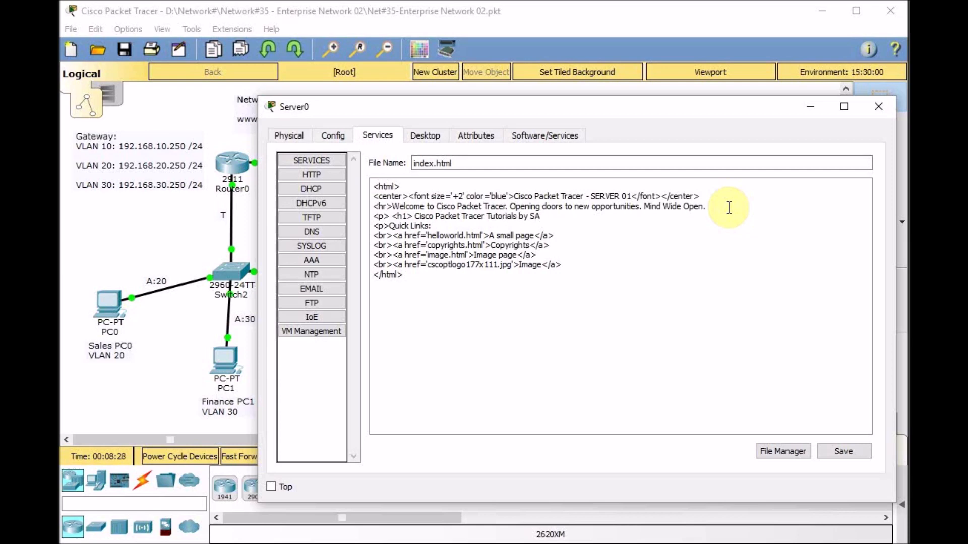
text(Site)
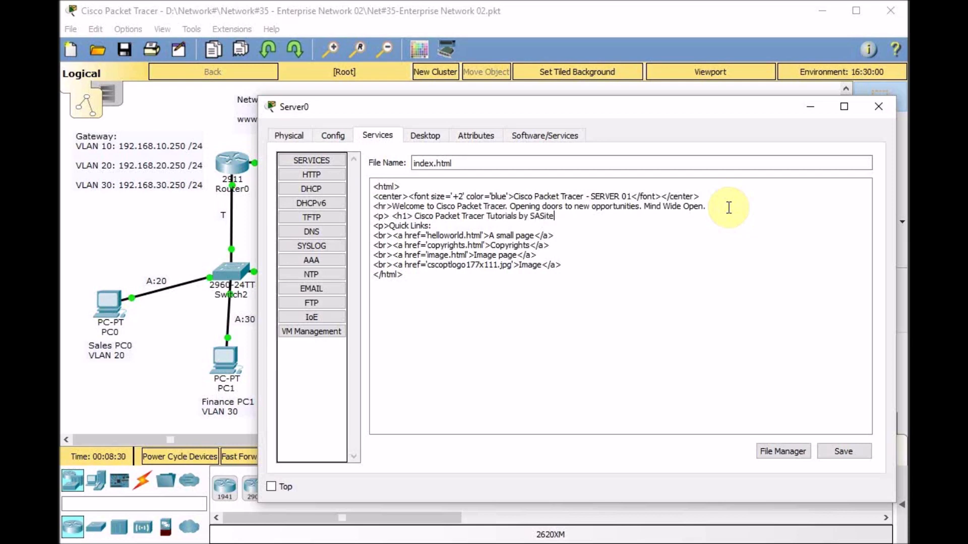
text(.net </h1>)
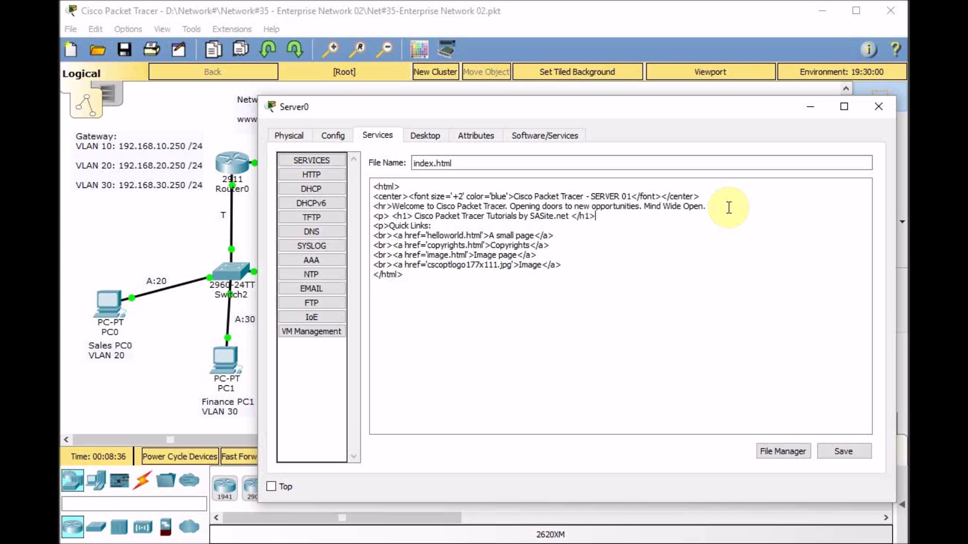
click(843, 451)
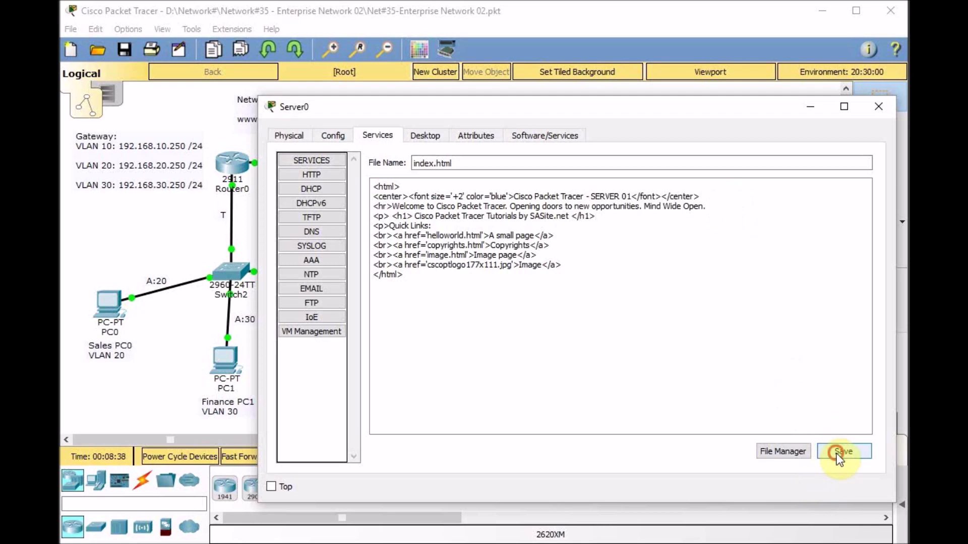
click(844, 451)
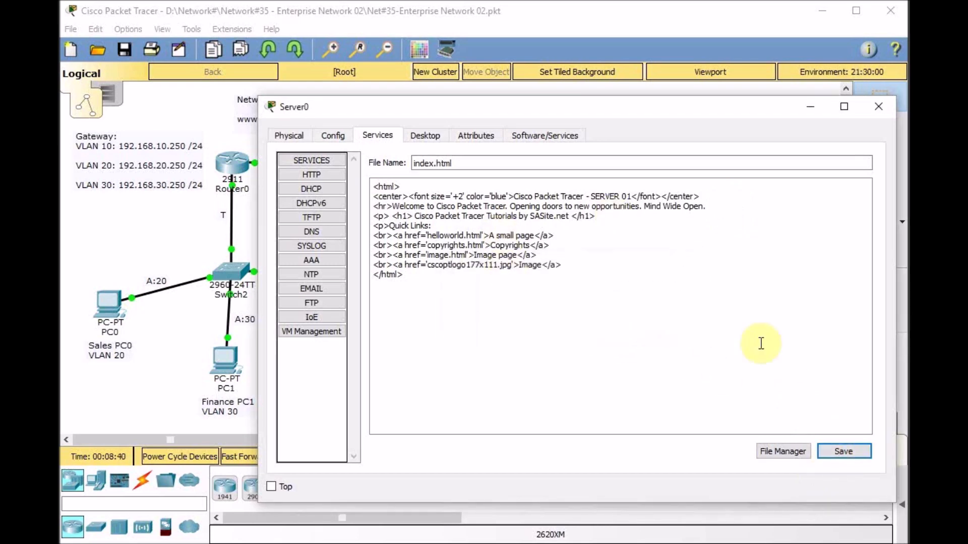
click(877, 106)
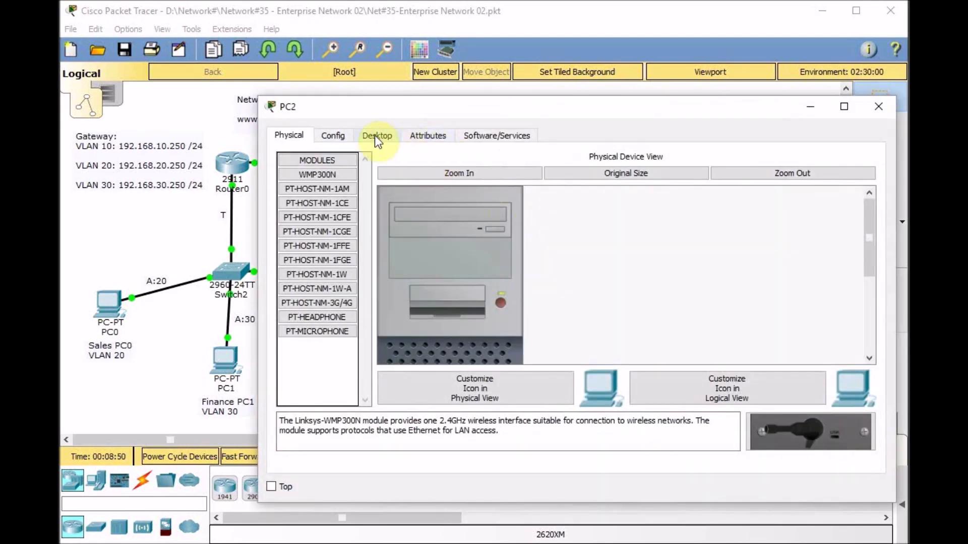
click(377, 135)
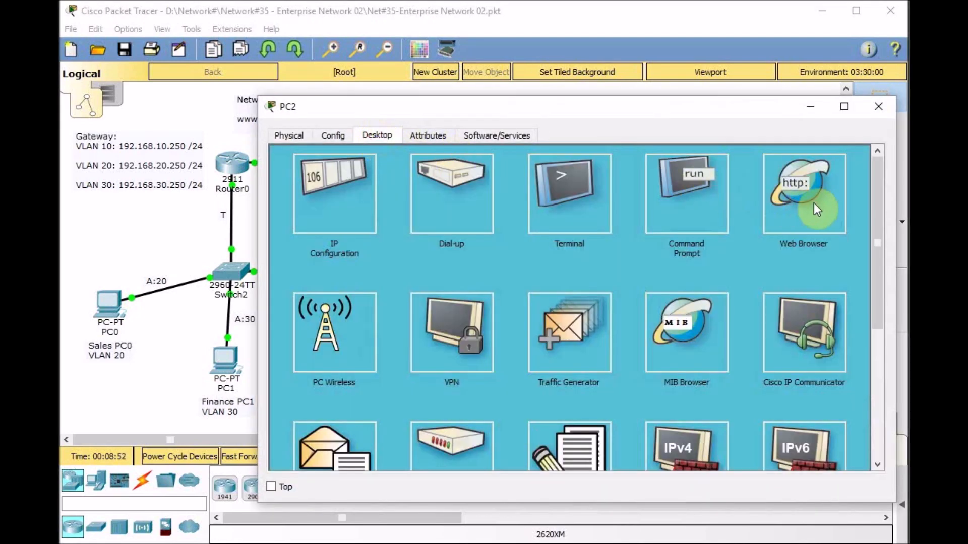
text(w)
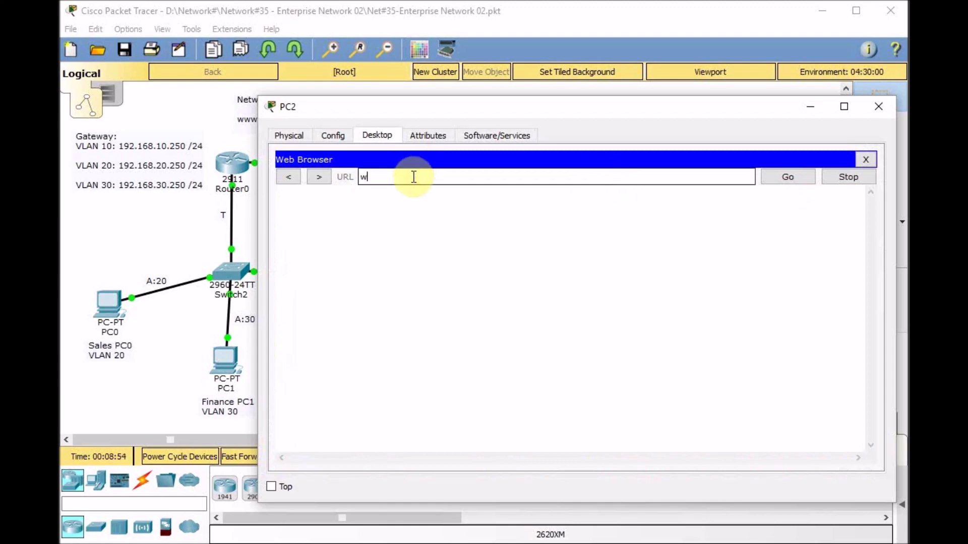
text(ww.sasite)
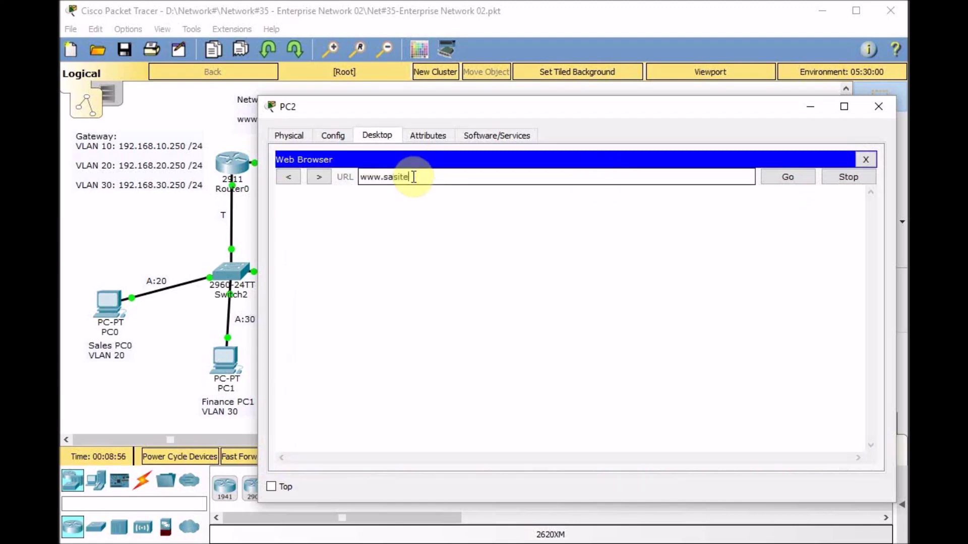
click(786, 177)
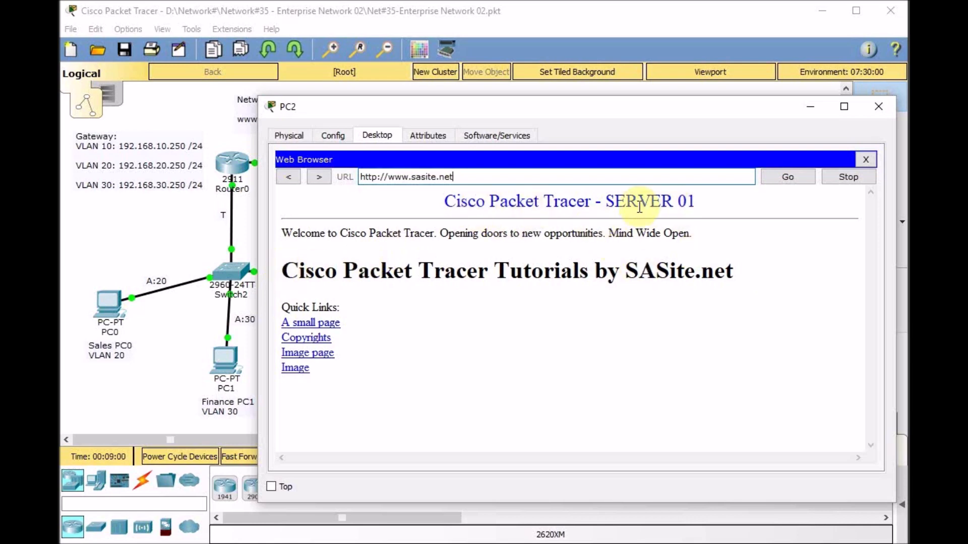
mouse_move(407, 311)
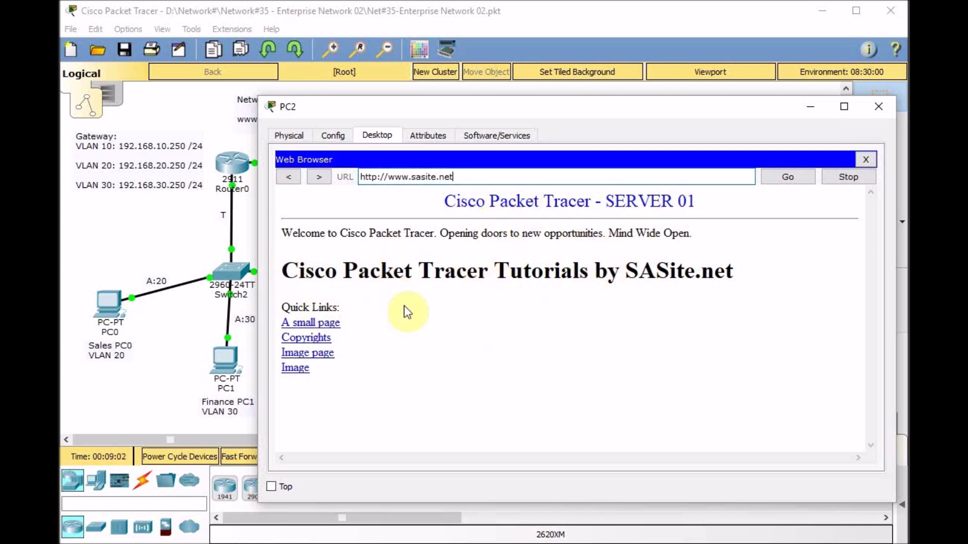
mouse_move(731, 218)
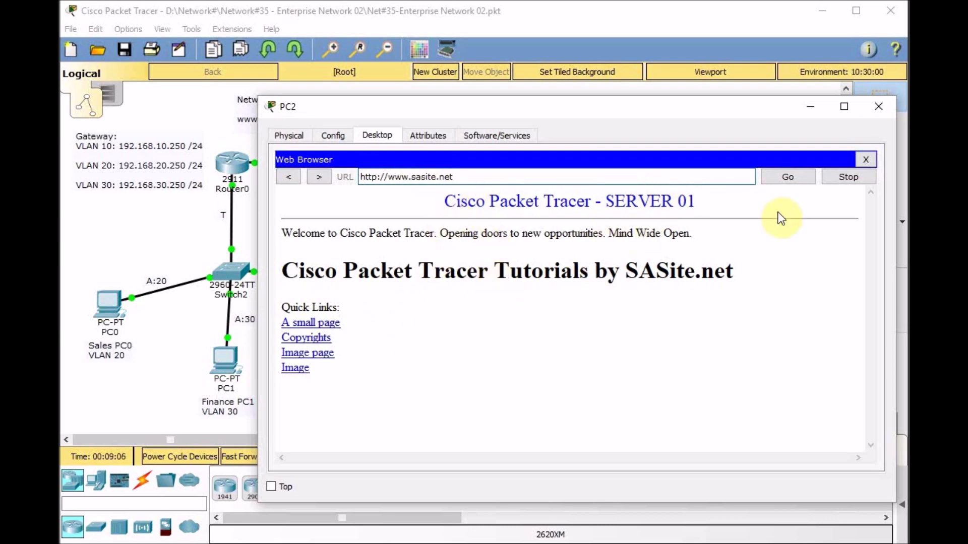
mouse_move(866, 160)
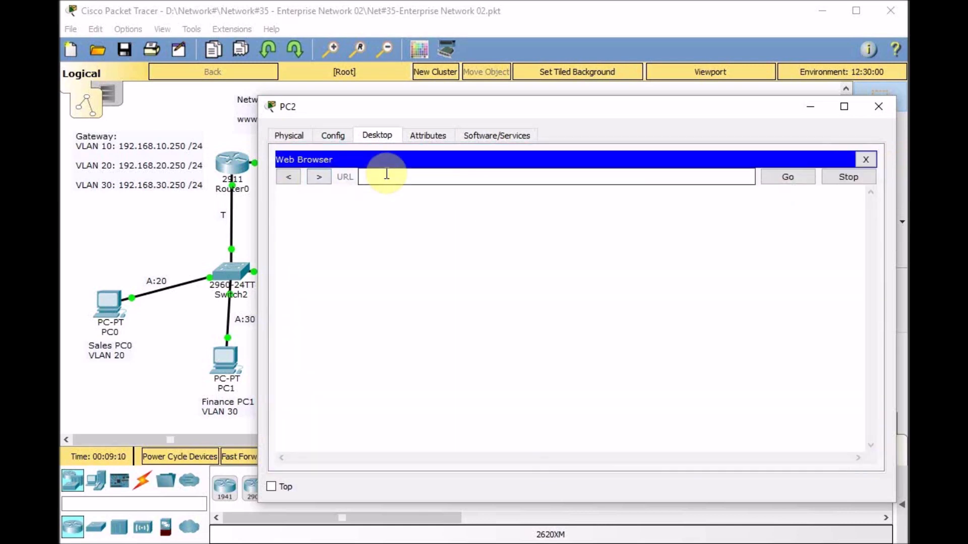
text(https://www)
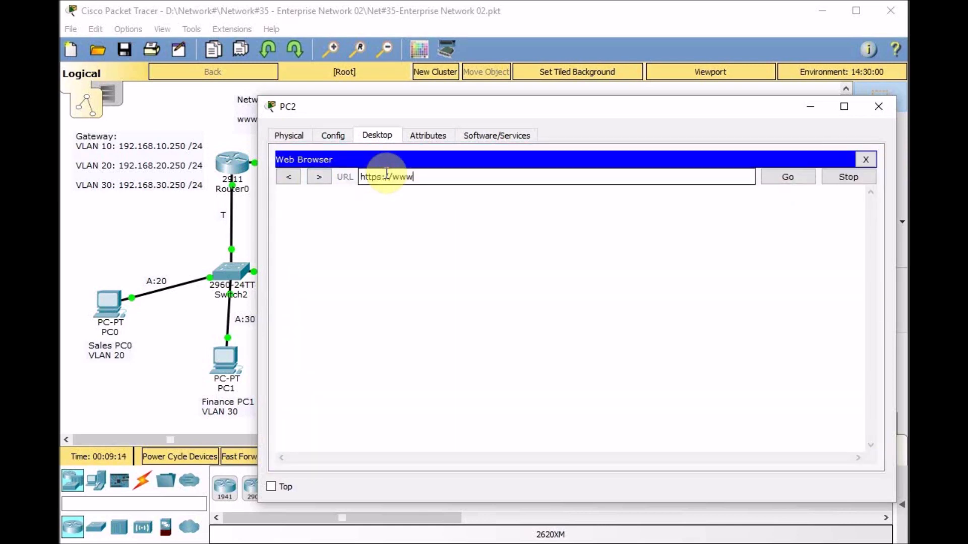
text(.sasite.net)
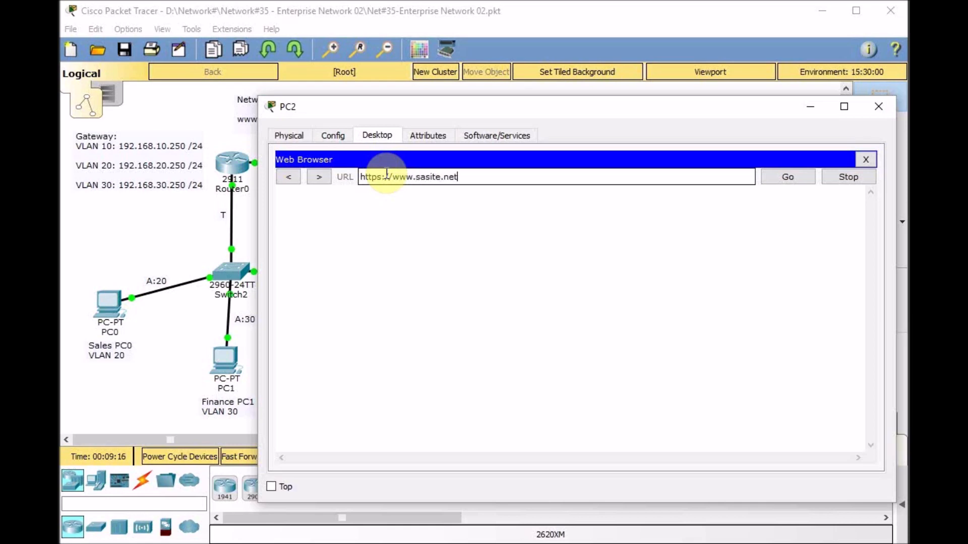
click(786, 177)
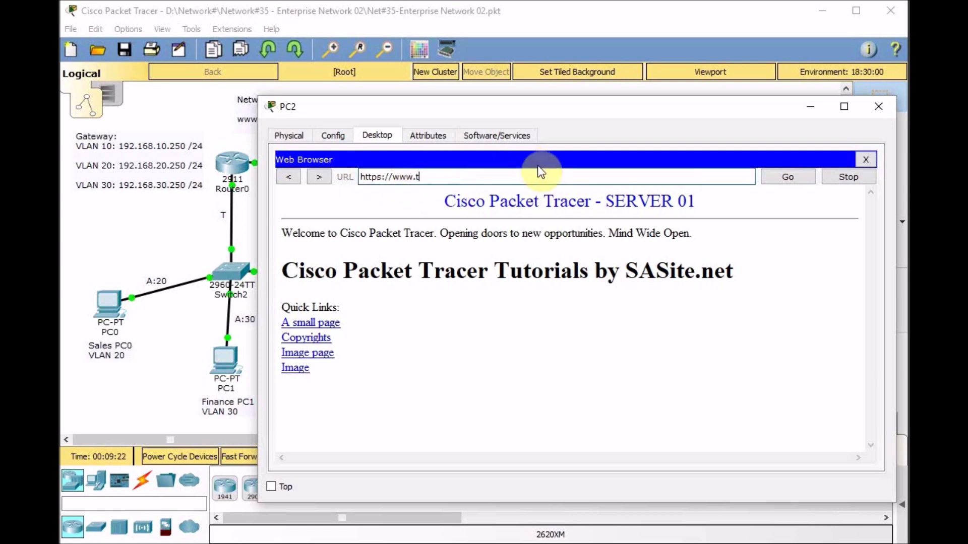
click(786, 177)
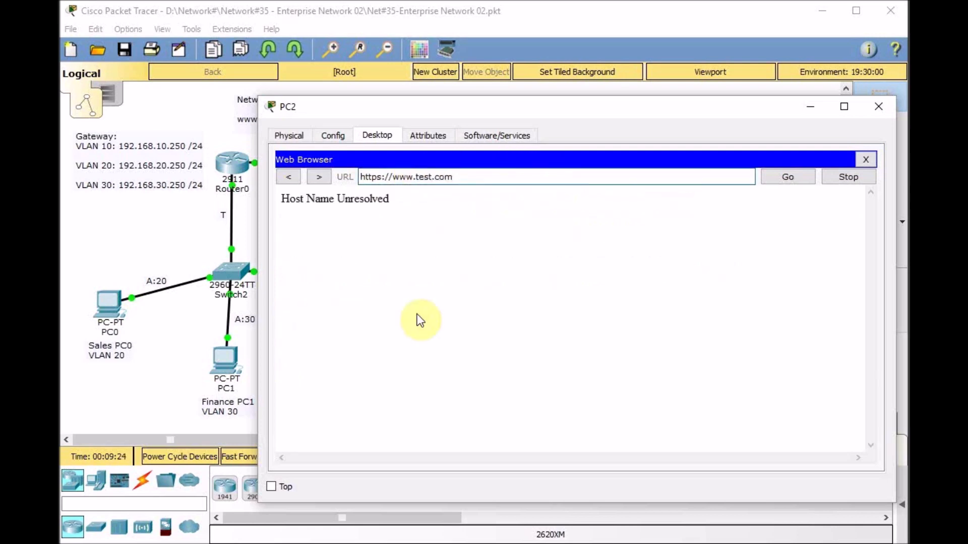
mouse_move(437, 213)
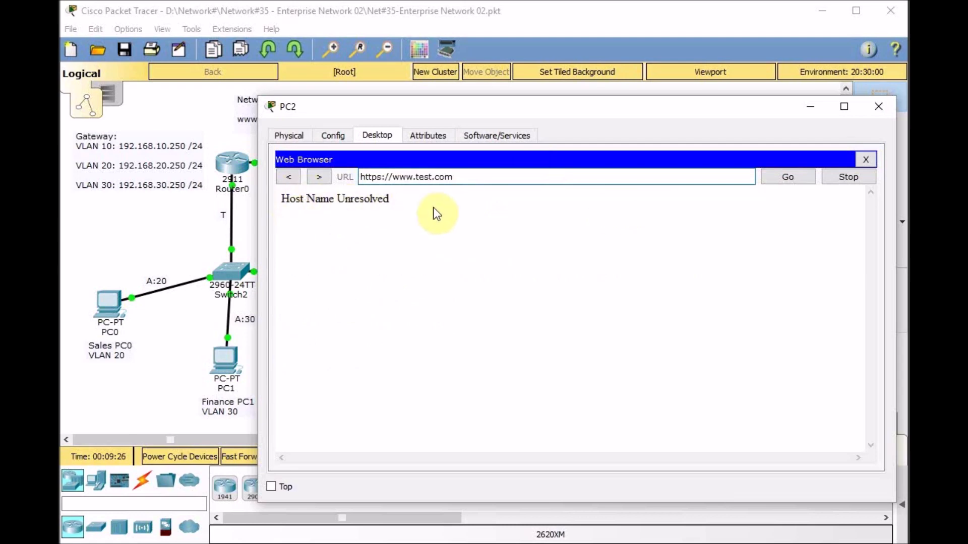
click(877, 106)
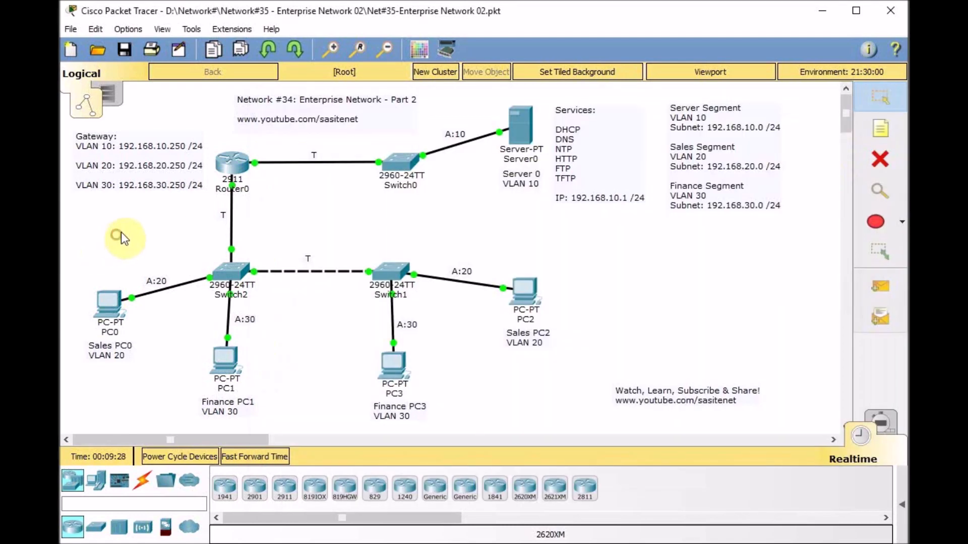
double_click(520, 127)
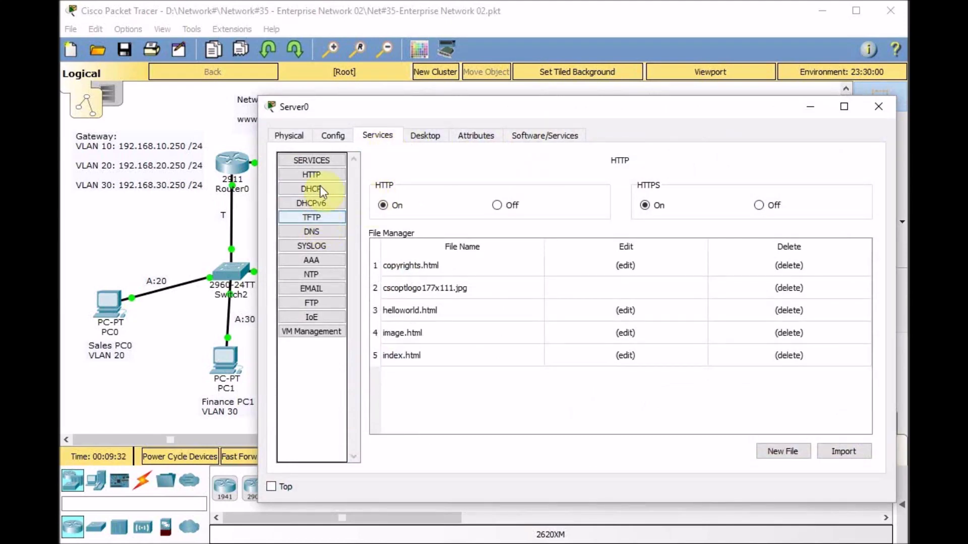
click(311, 231)
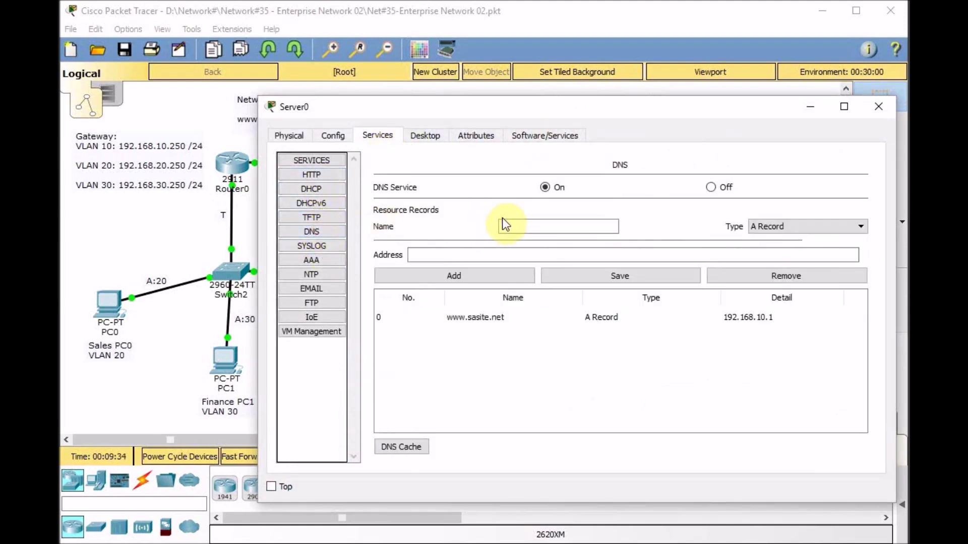
text(www.test.com)
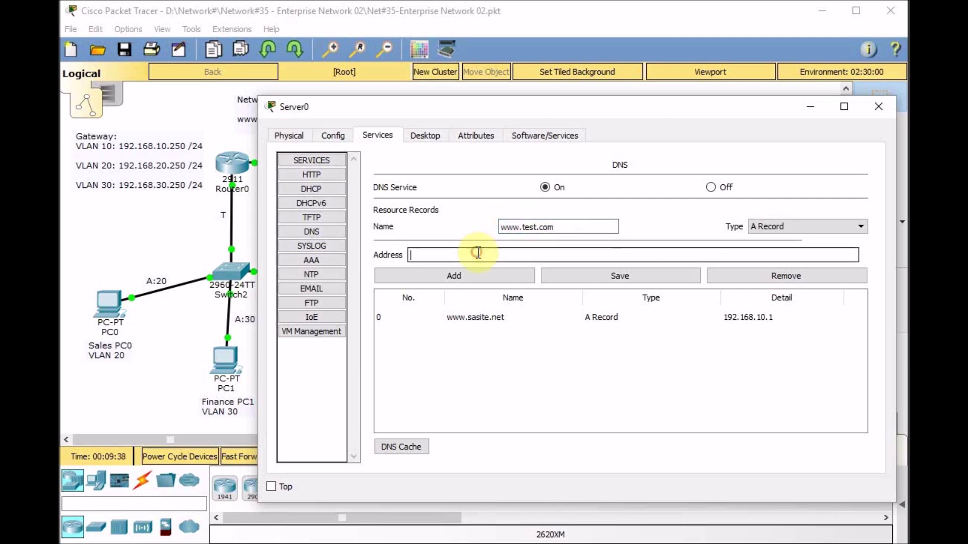
text(192.168.)
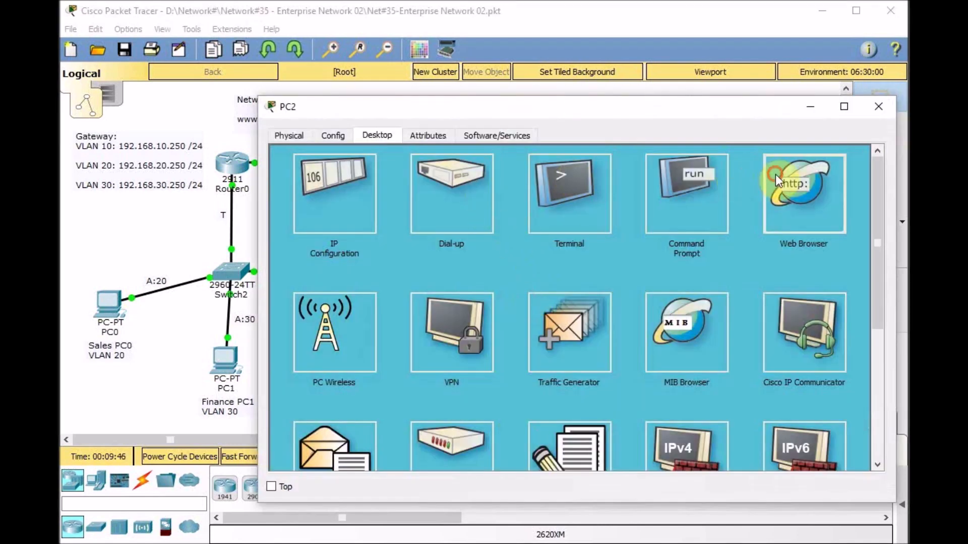
click(803, 193)
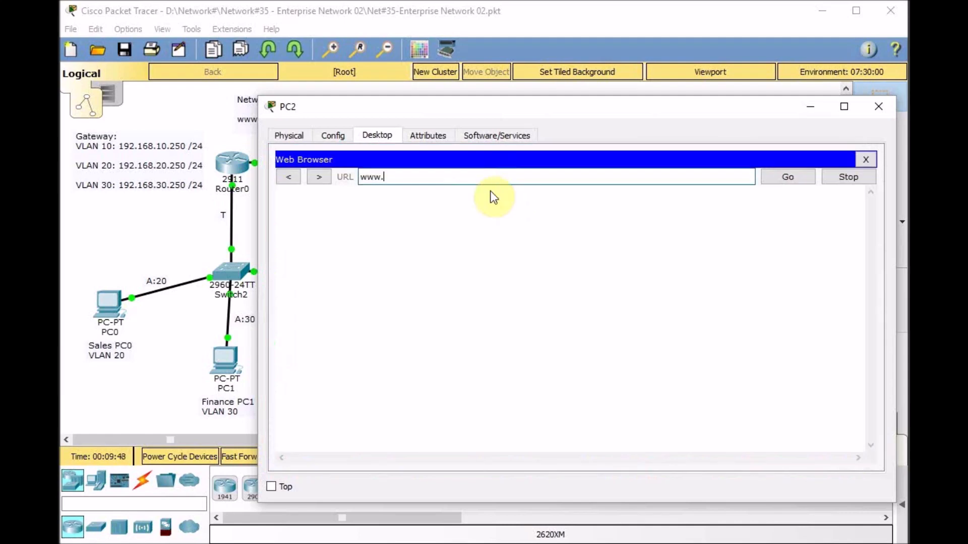
click(786, 176)
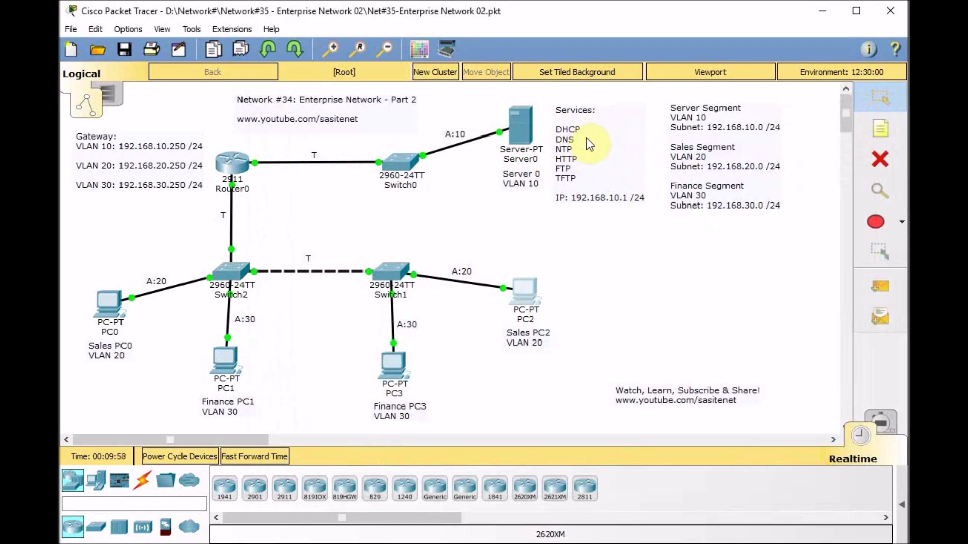
mouse_move(583, 168)
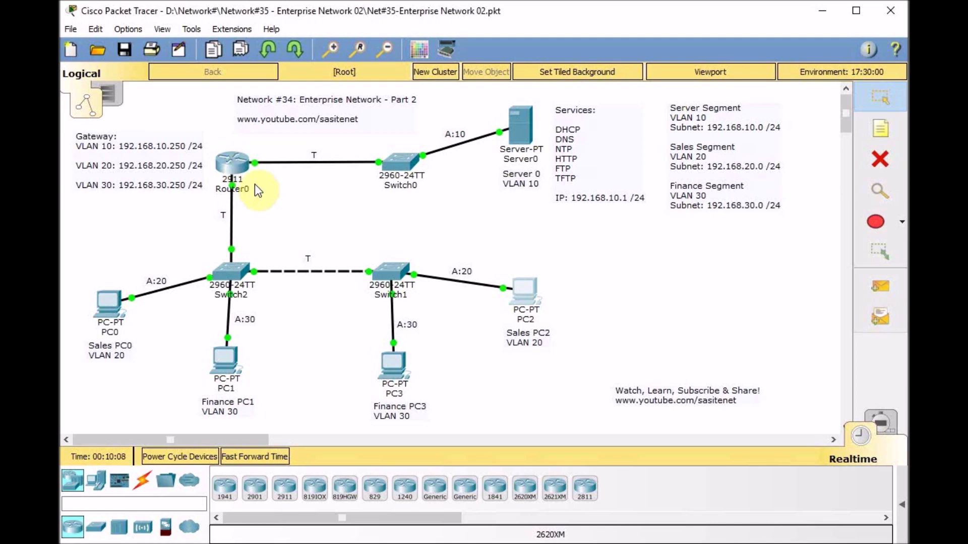
Run show clock on Router0, reading Mon Mar 1 1993, then close the window.
double_click(232, 163)
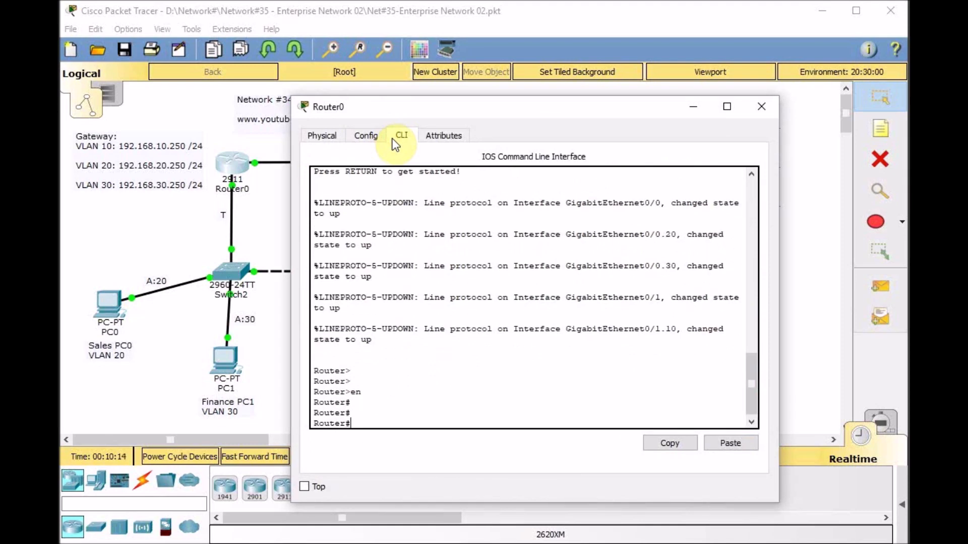
text(show clock)
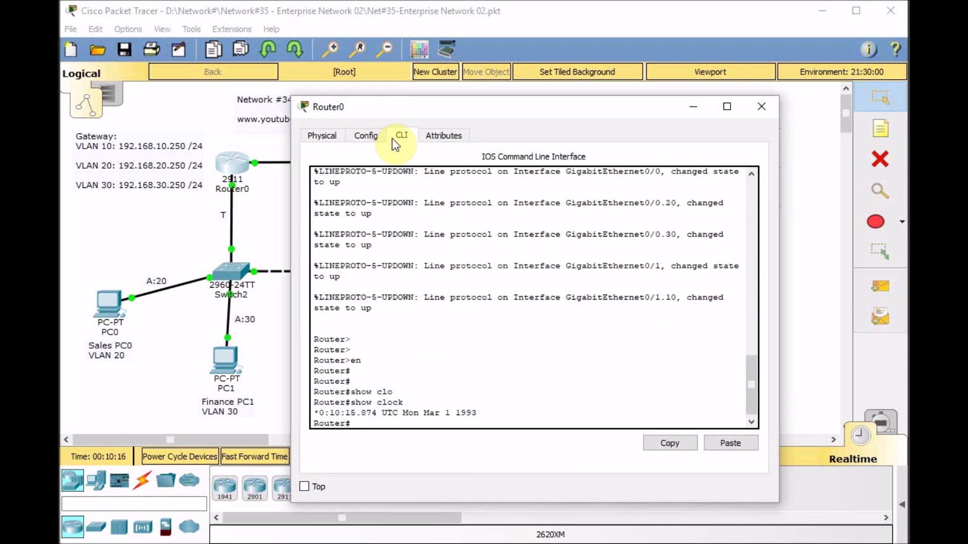
mouse_move(455, 414)
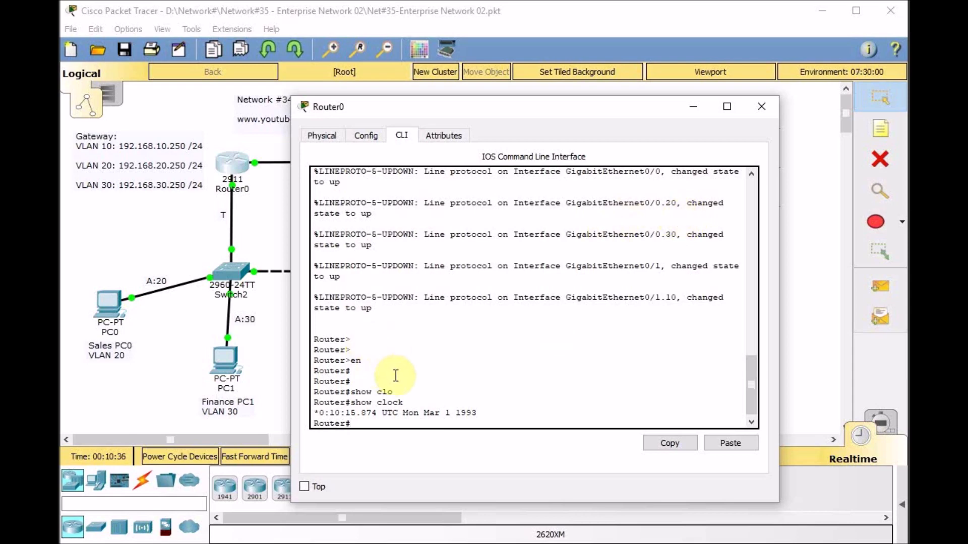
click(761, 106)
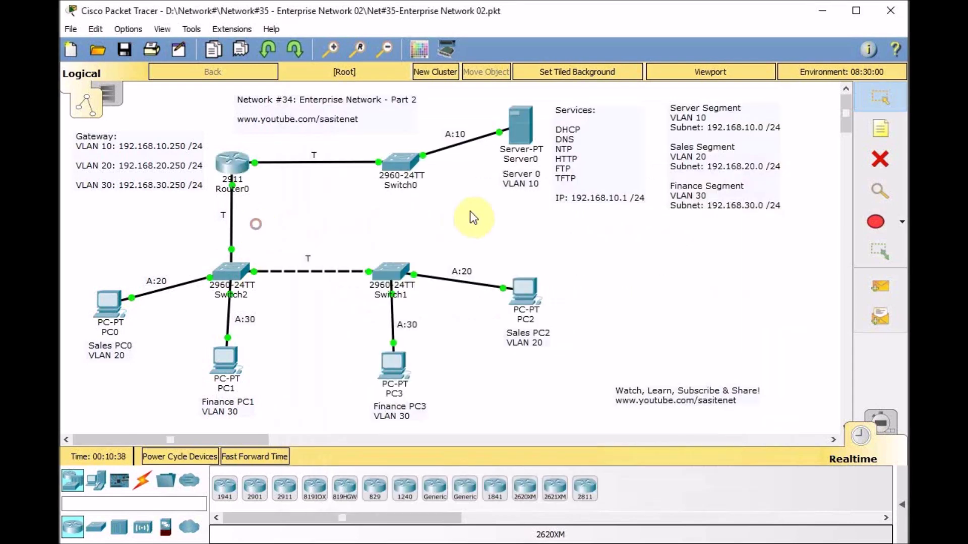
Open Server0 and view another service's settings in the Services list.
double_click(521, 122)
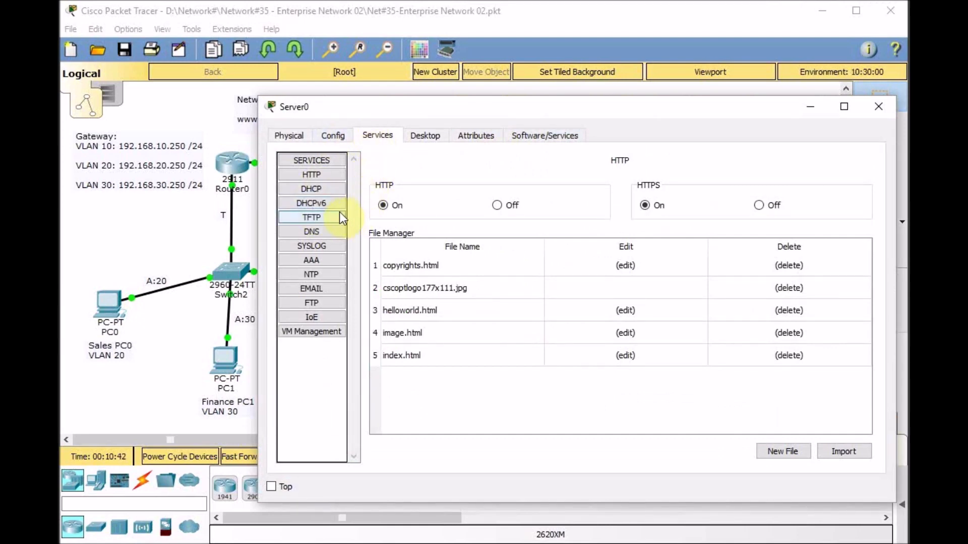
click(310, 274)
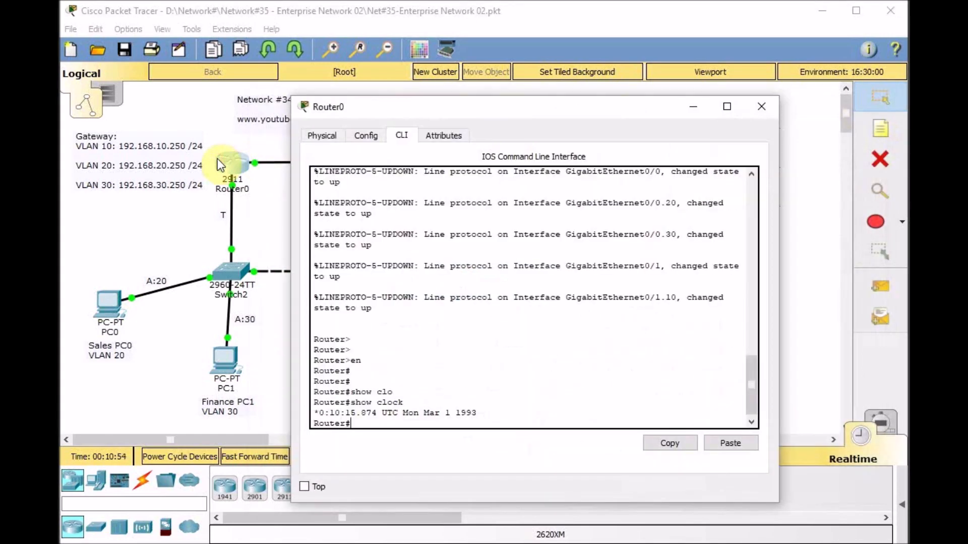
Set ntp server 192.168.10.1 on Router0, confirm the clock shows Jul 29 2018, and close.
text(conf)
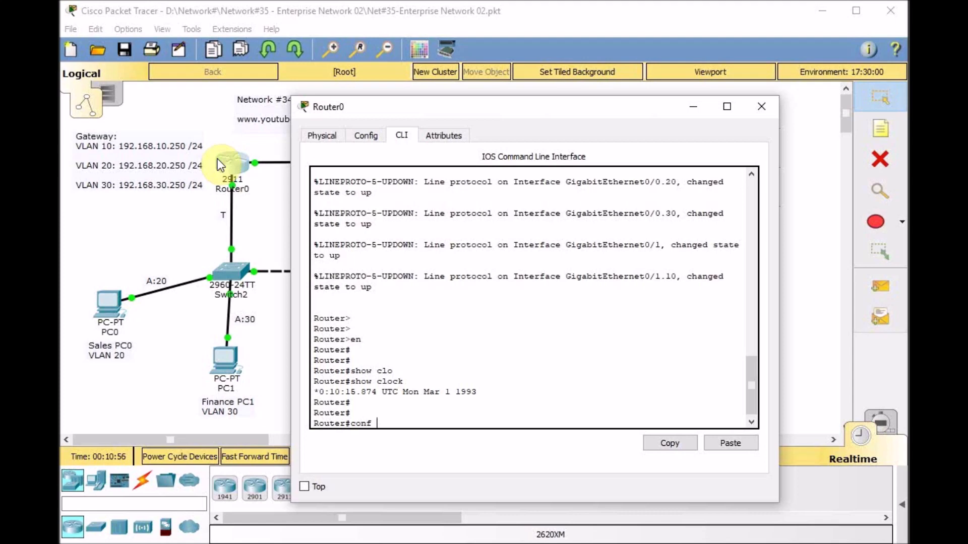
text(ntp server 192.168.10.1)
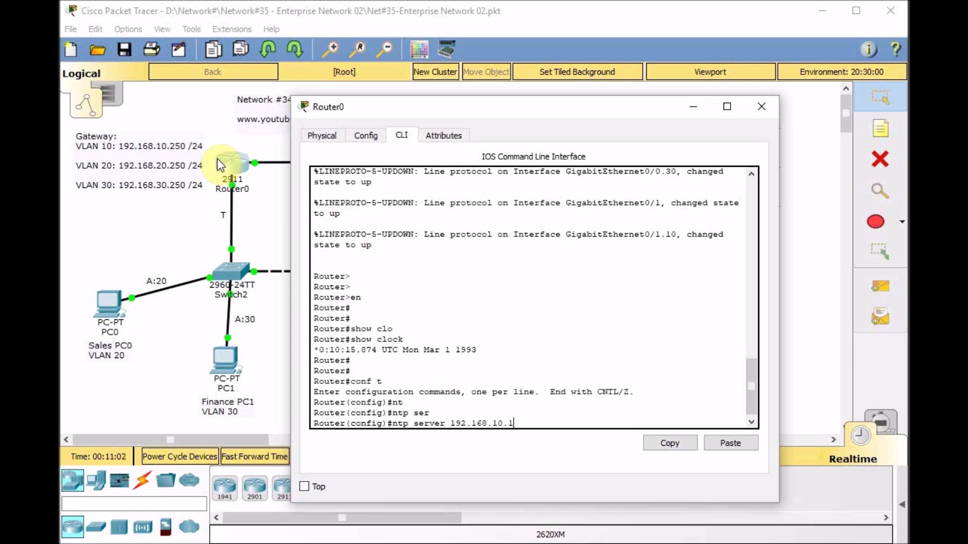
text(?)
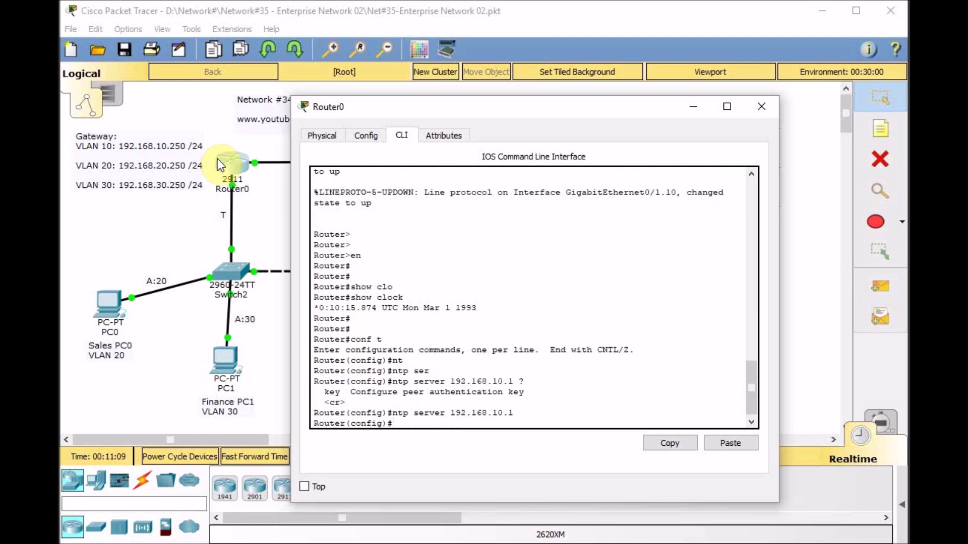
text(exit)
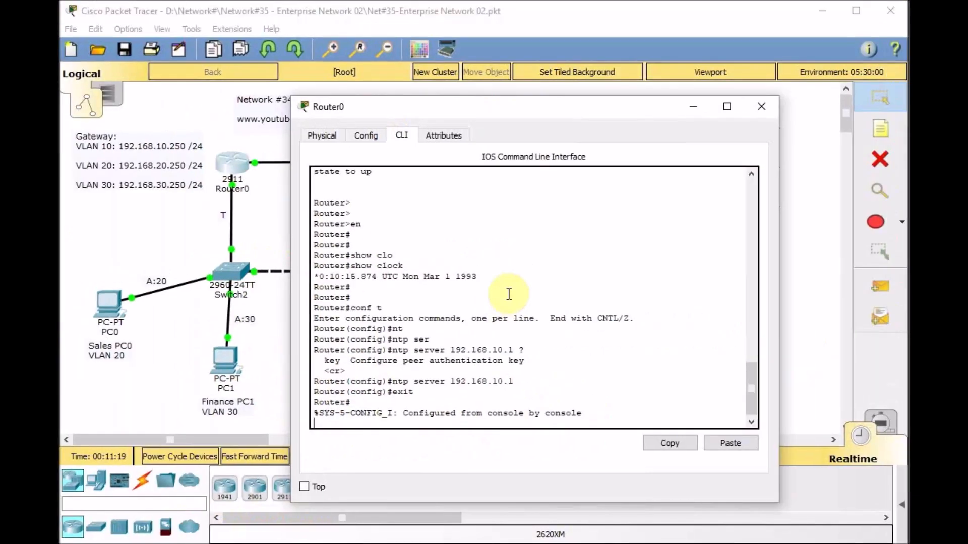
text(show clock)
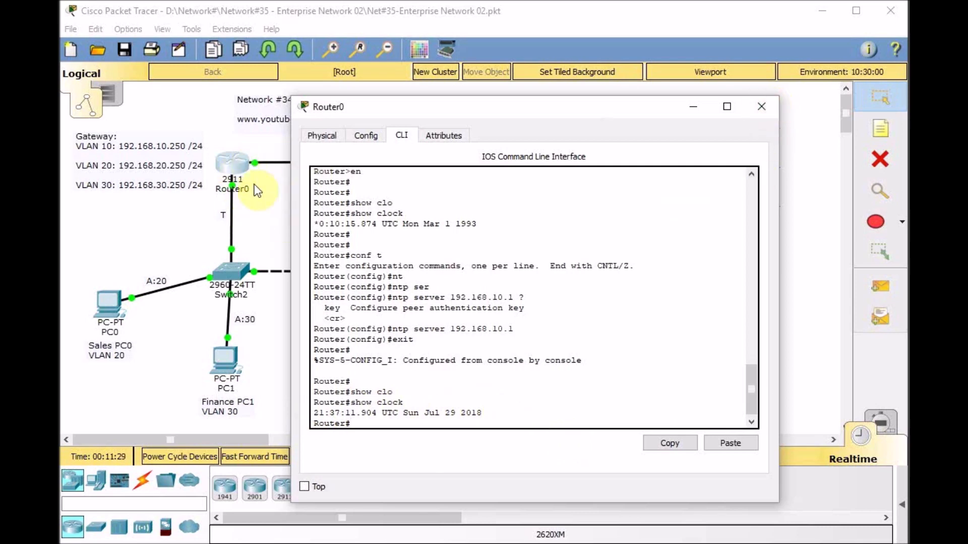
click(762, 106)
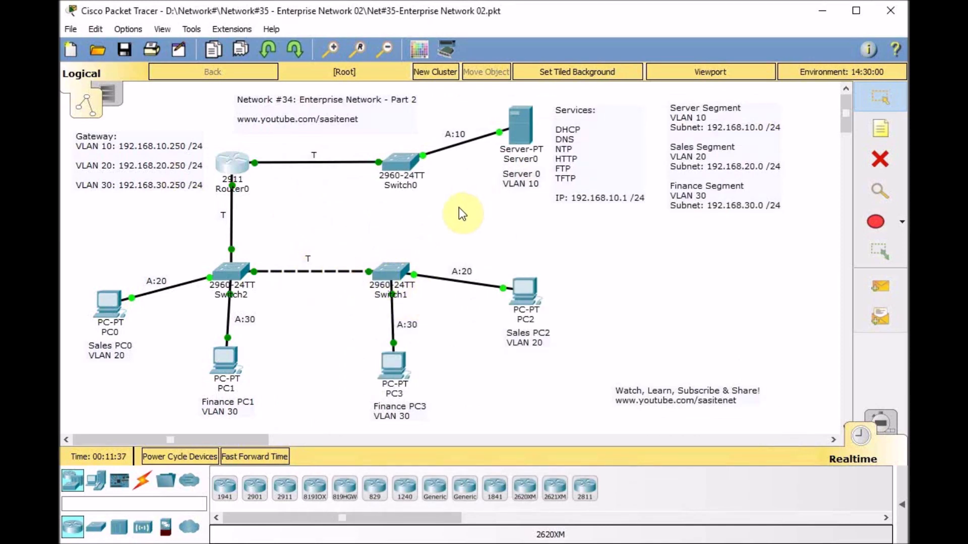
mouse_move(558, 256)
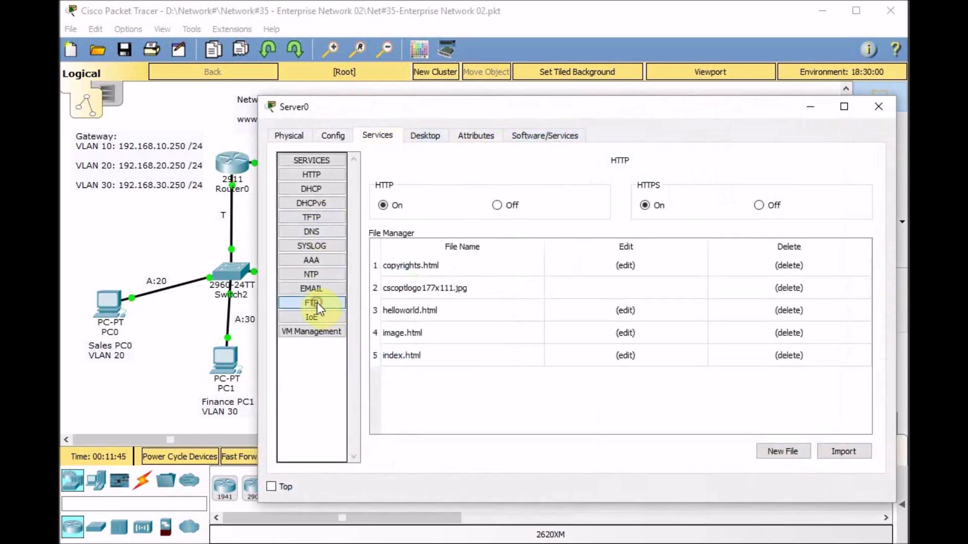
click(311, 302)
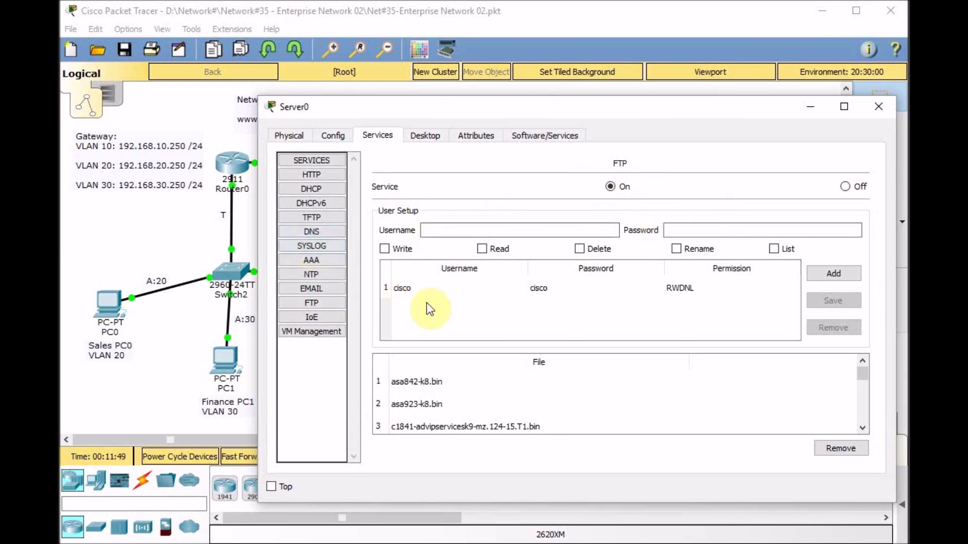
click(519, 230)
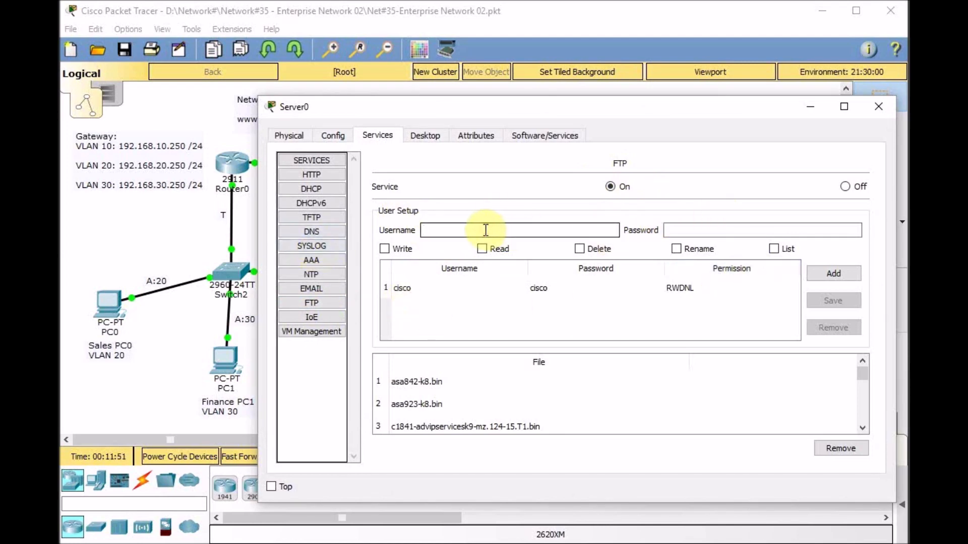
text(sasite)
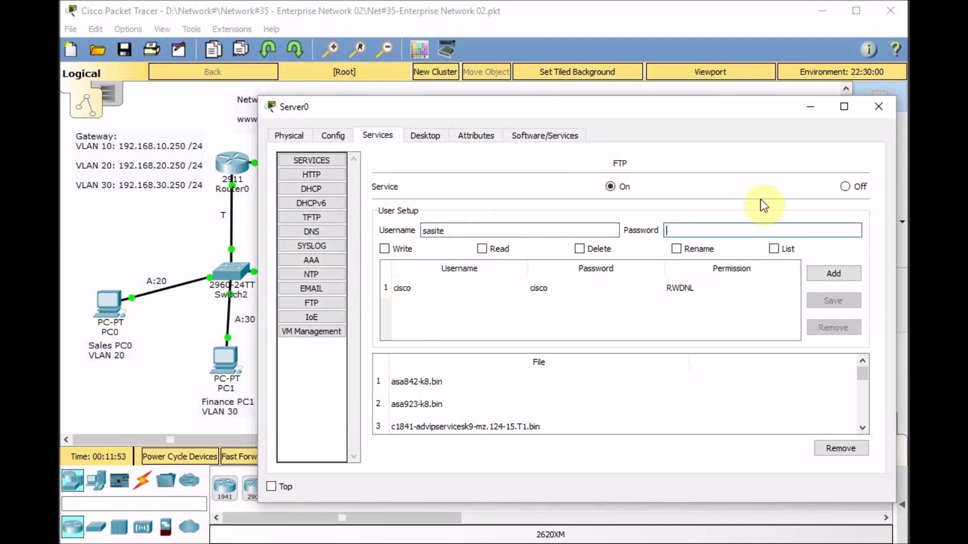
text(cisco)
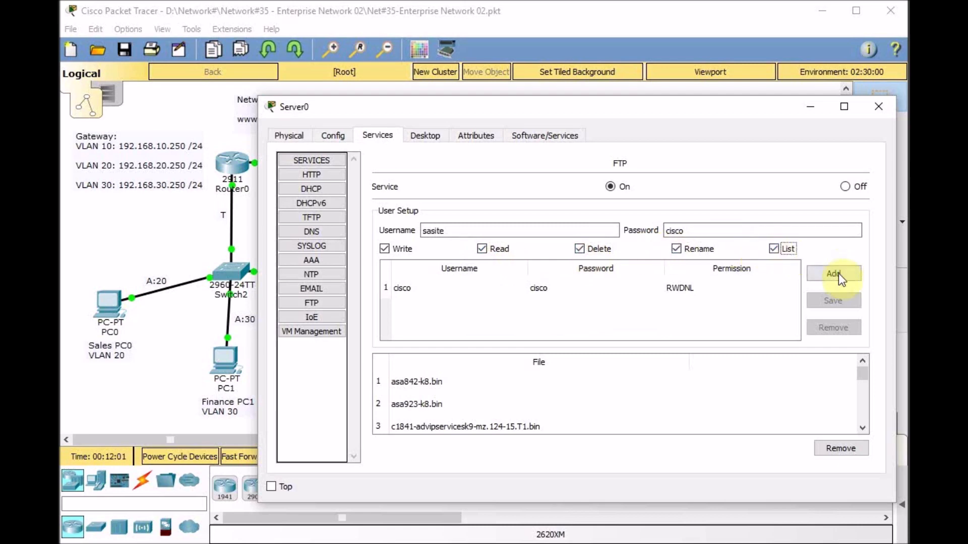
click(832, 273)
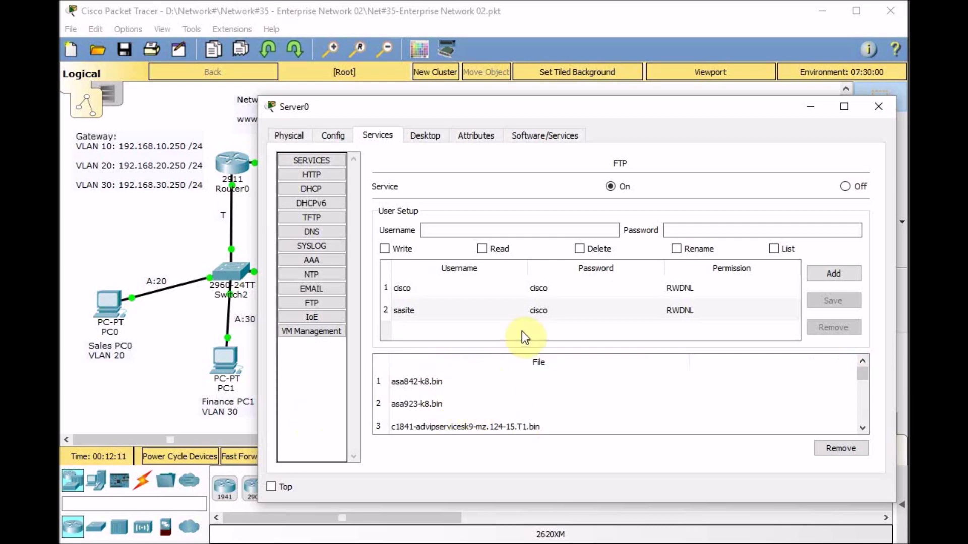
mouse_move(542, 332)
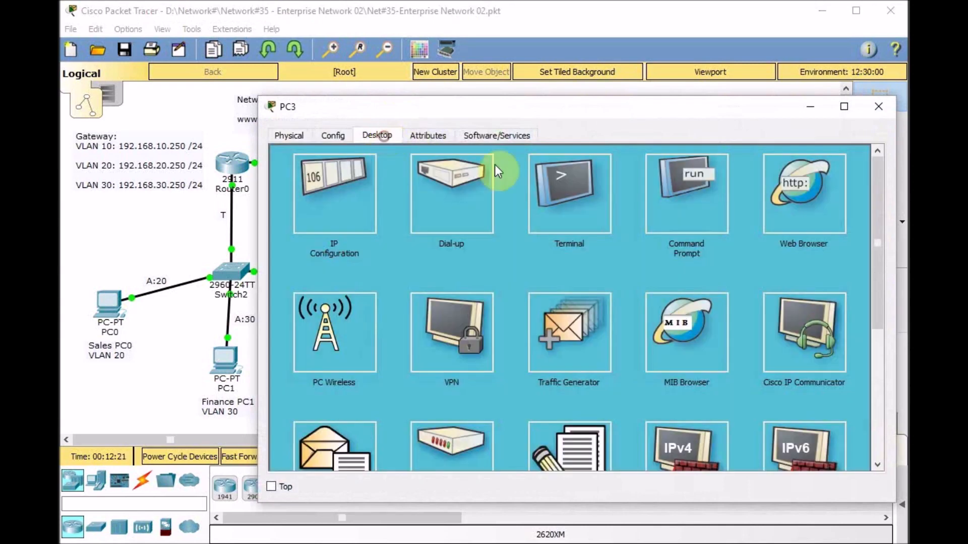
From PC3's command prompt, FTP to 192.168.10.1 as sasite and list commands with '?'.
click(685, 193)
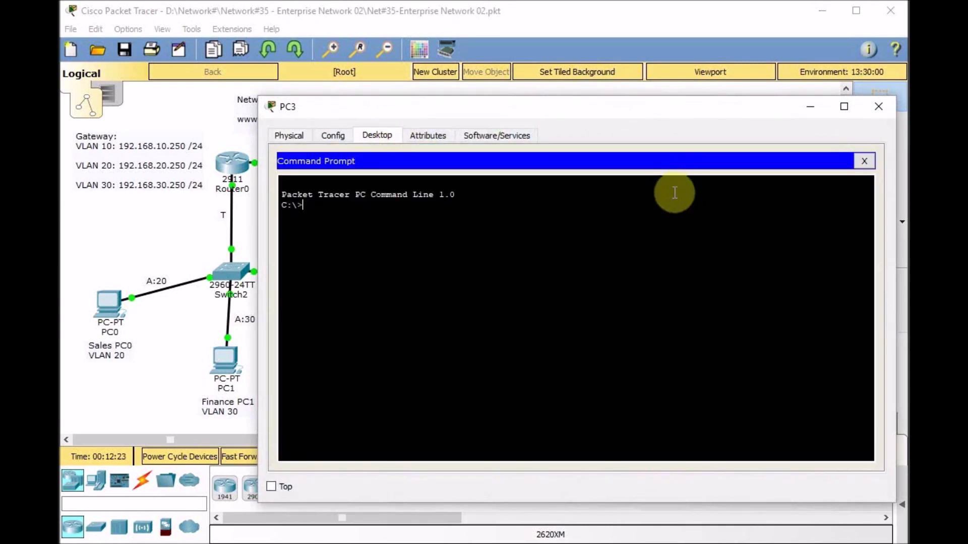
text(dir)
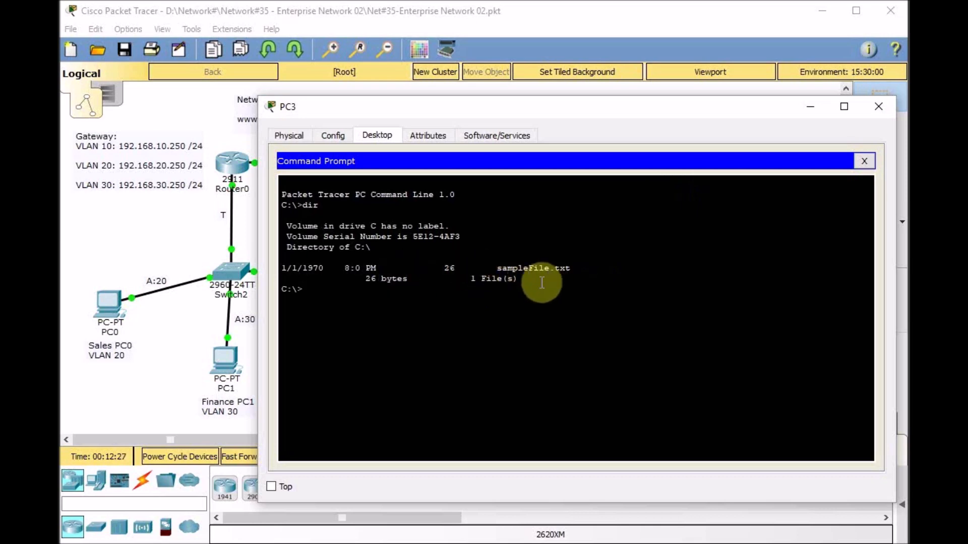
mouse_move(629, 361)
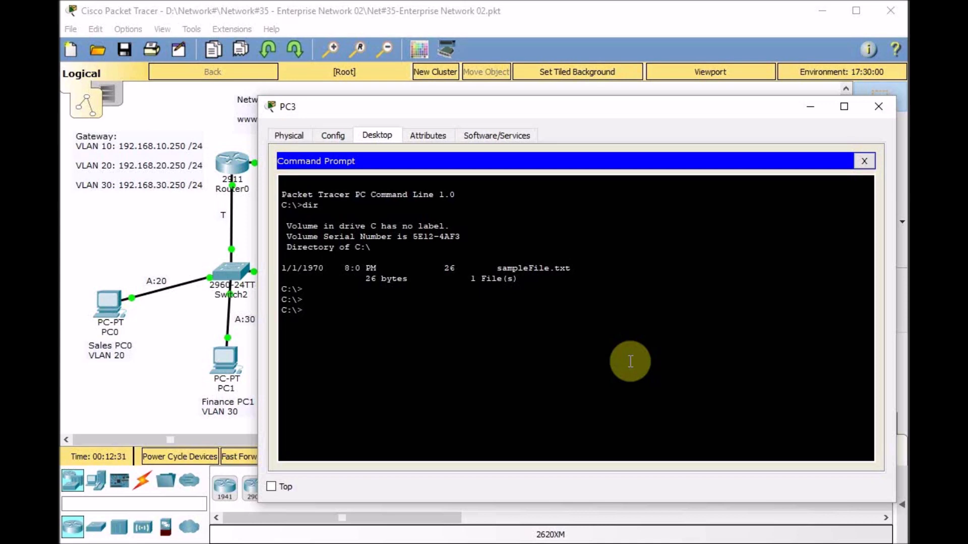
text(ftp 192.)
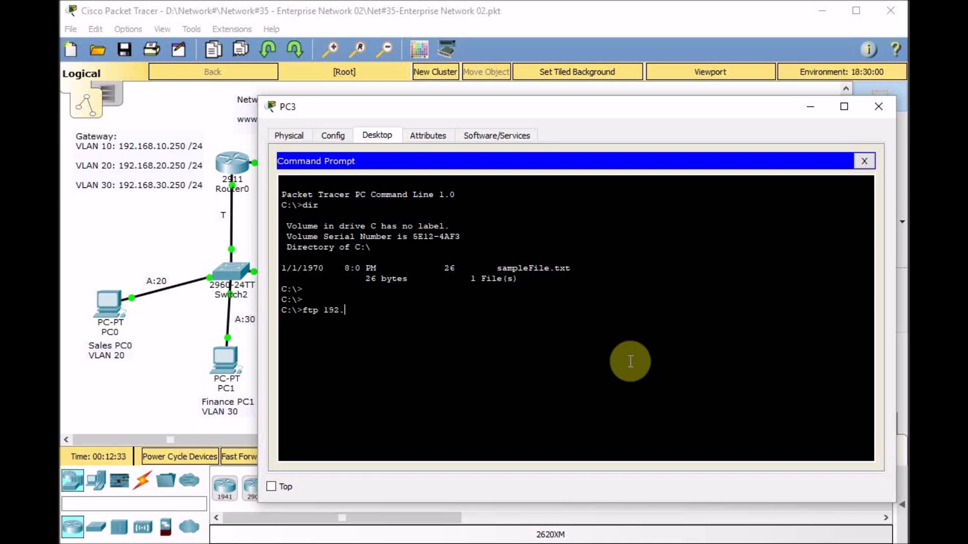
text(168.)
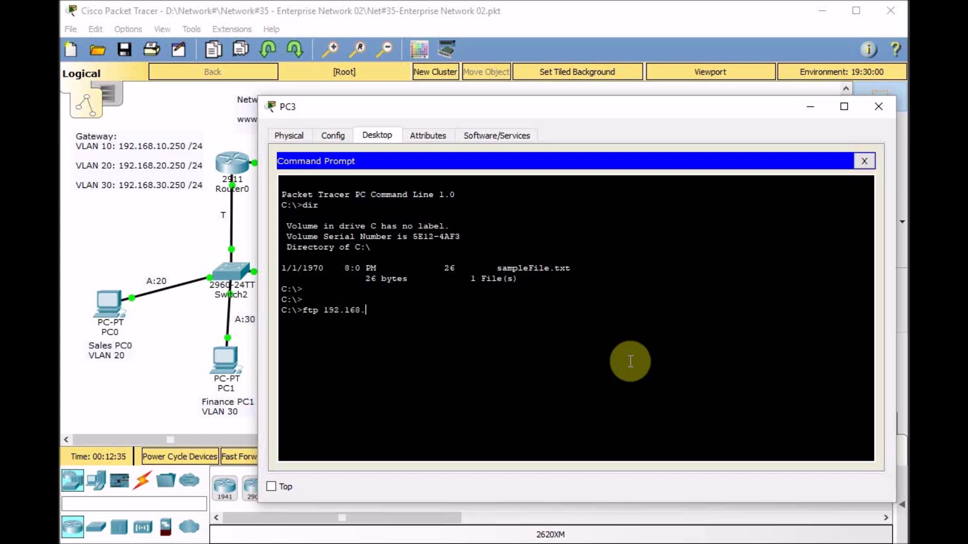
text(10.1)
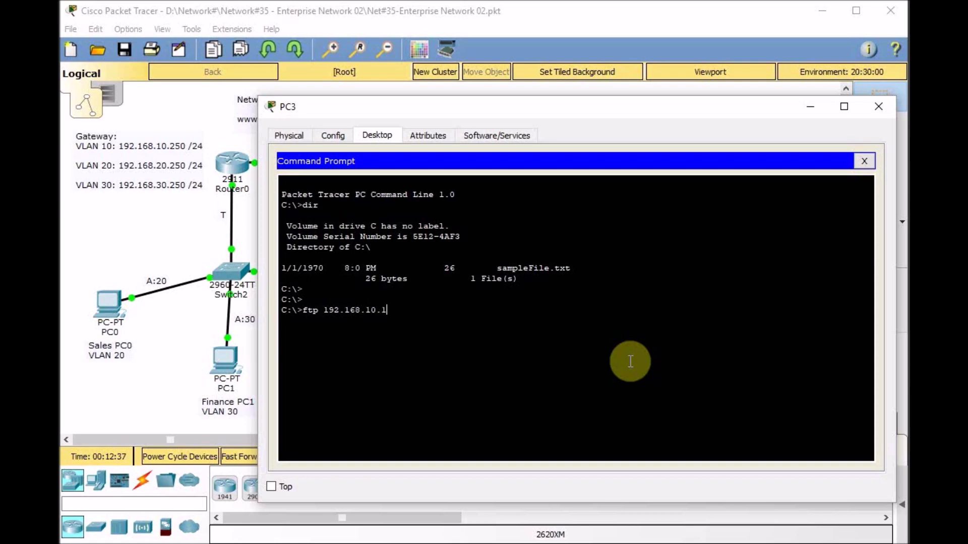
text(sasite)
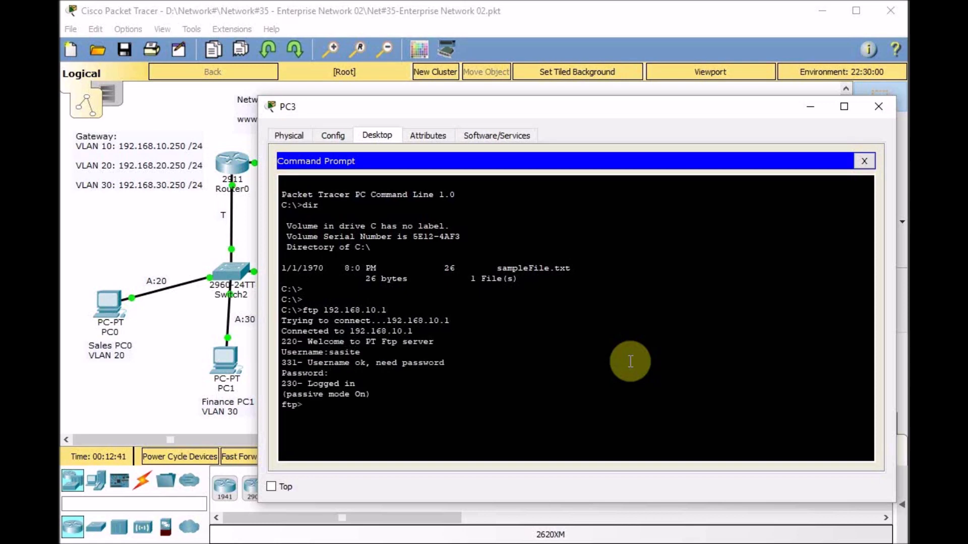
key(enter)
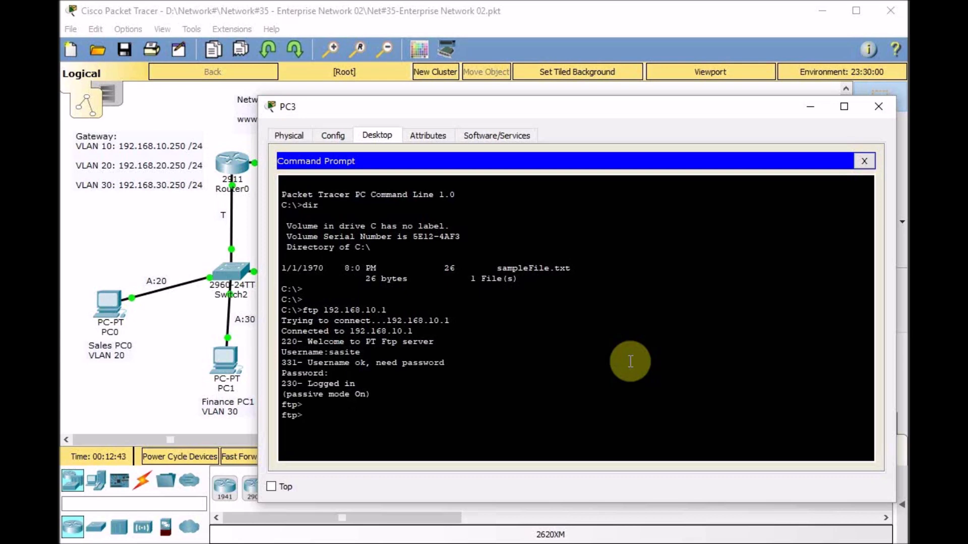
text(?)
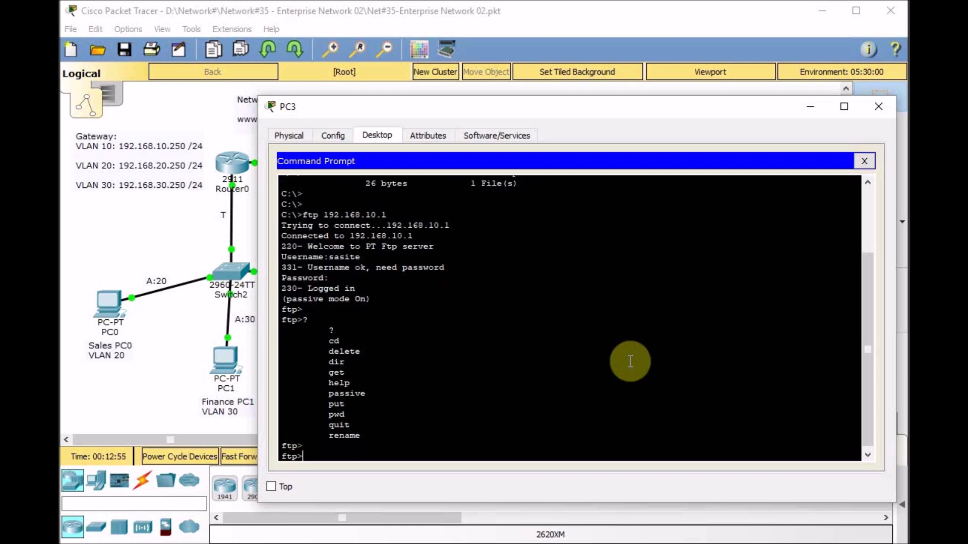
List the FTP server files and download pt3000-i6q412-mz.121-22.EA4.bin to PC3.
text(dir)
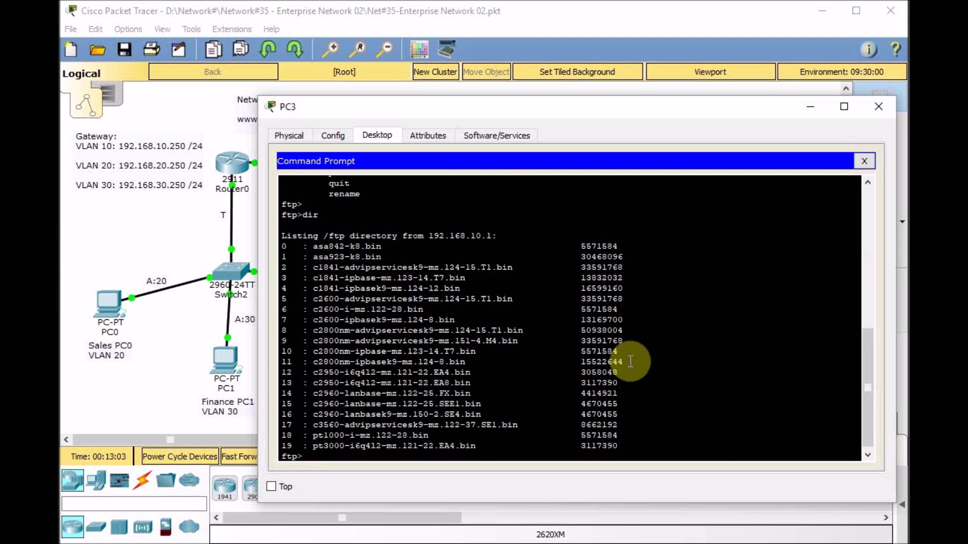
text(g)
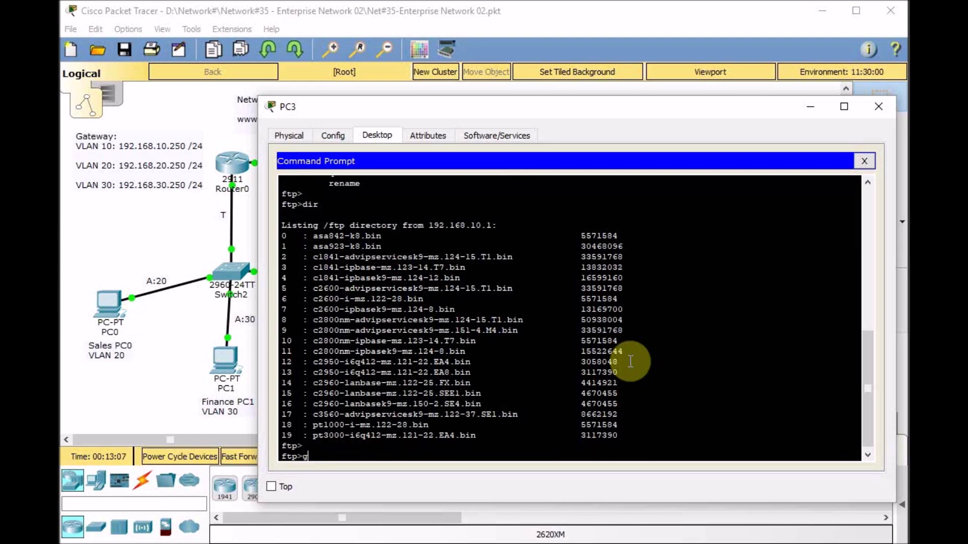
text(et)
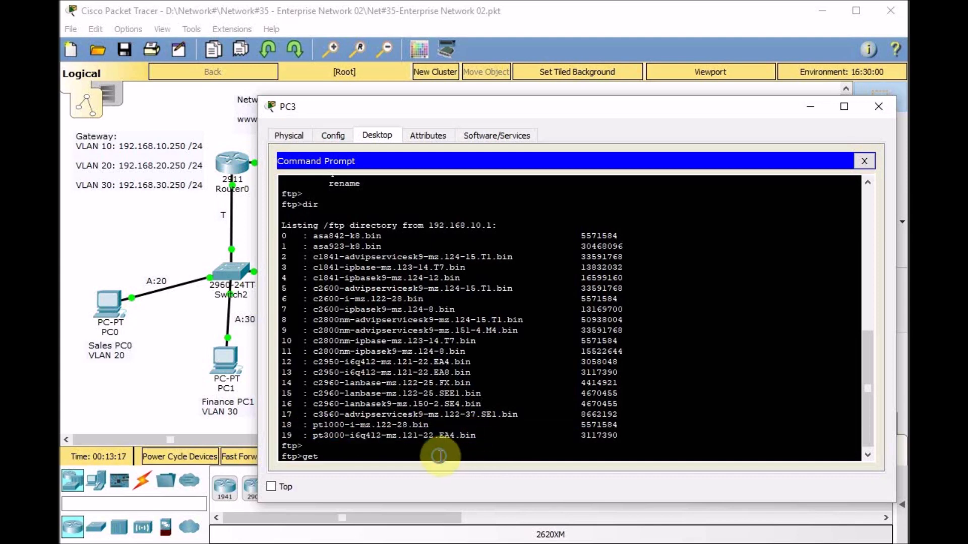
text(pt3000-i6q412-mz.121-22.EA4.bin)
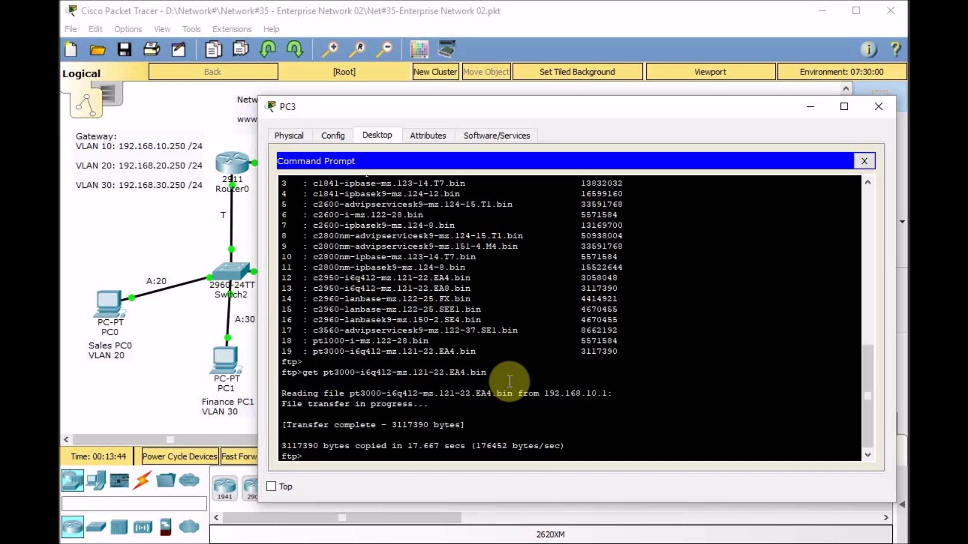
Upload sampleFile.txt to the FTP server, then quit the FTP session.
text(put s)
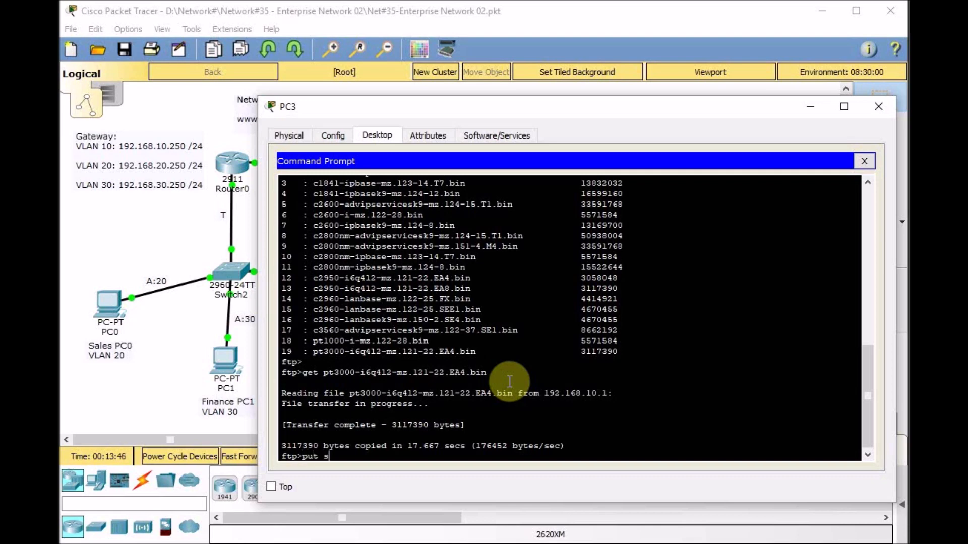
text(ampleFile.txt)
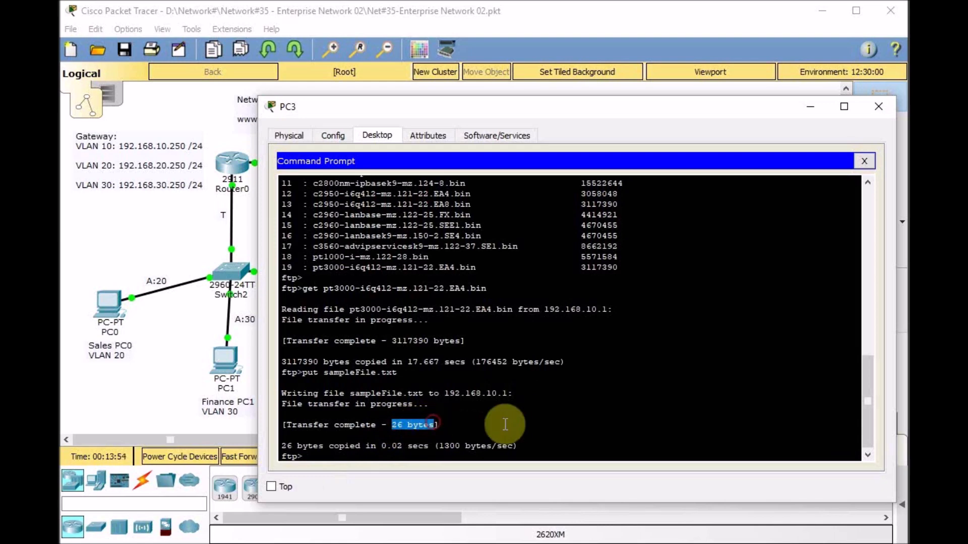
mouse_move(595, 375)
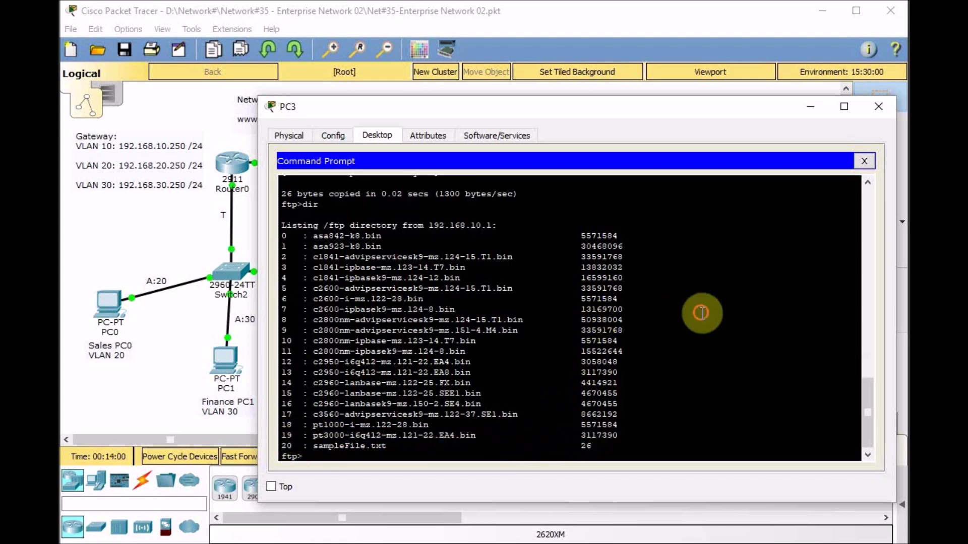
text(q)
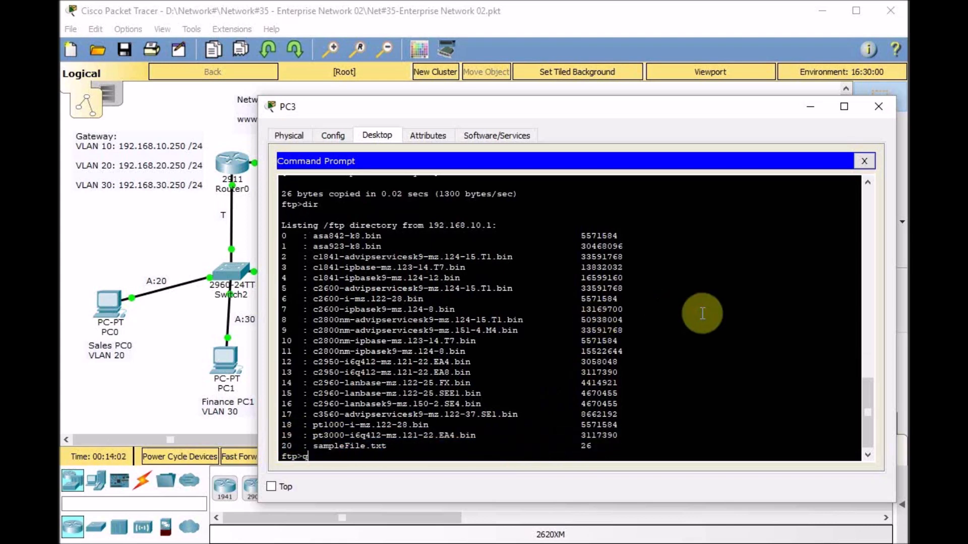
text(uit)
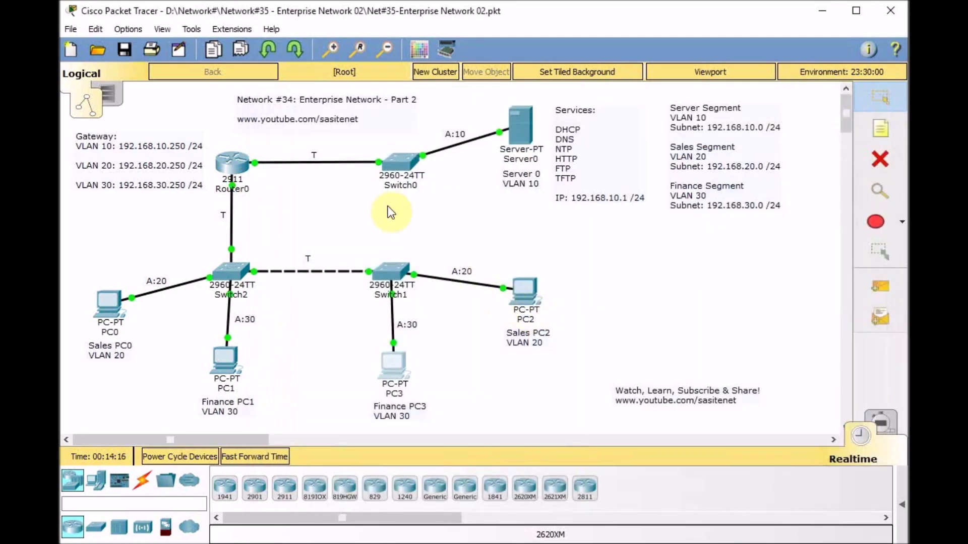
mouse_move(454, 221)
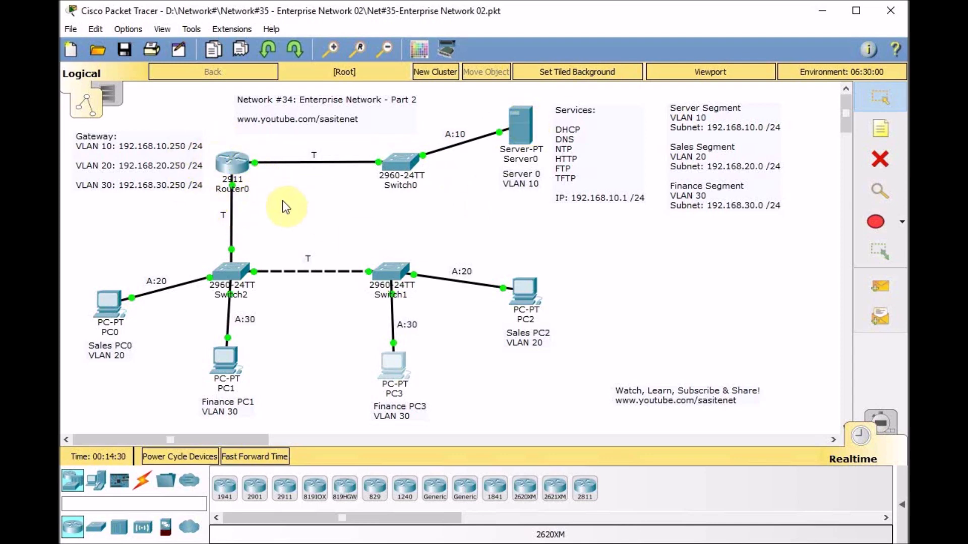
Open Server0's Services tab to view the HTTP service and its web files.
double_click(520, 124)
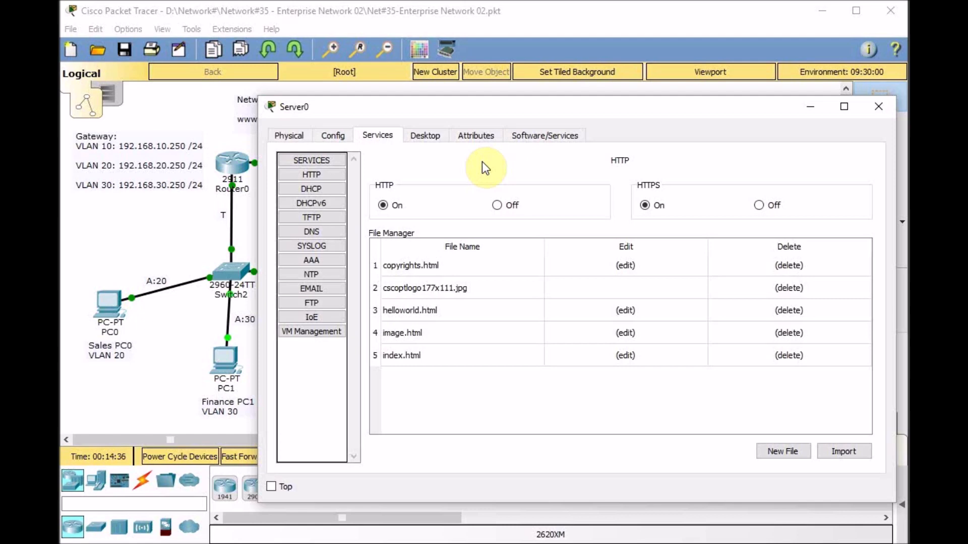
mouse_move(377, 135)
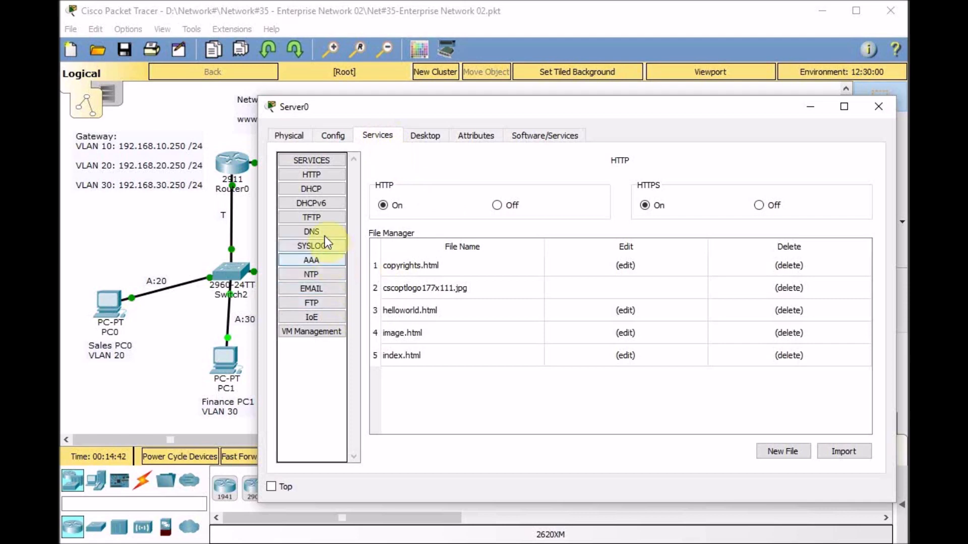
click(311, 217)
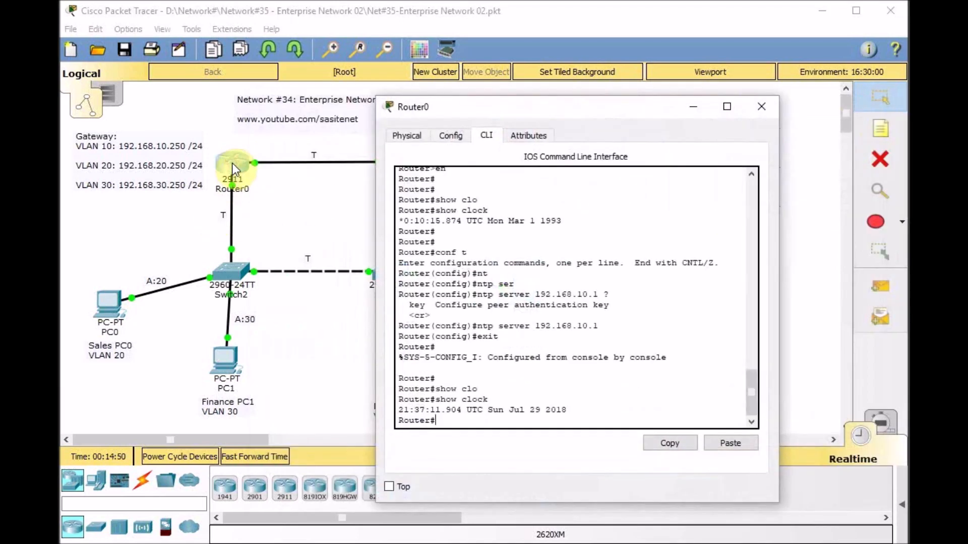
Run dir, dir all and dir nvram: to list flash files and confirm nvram is empty.
text(dir)
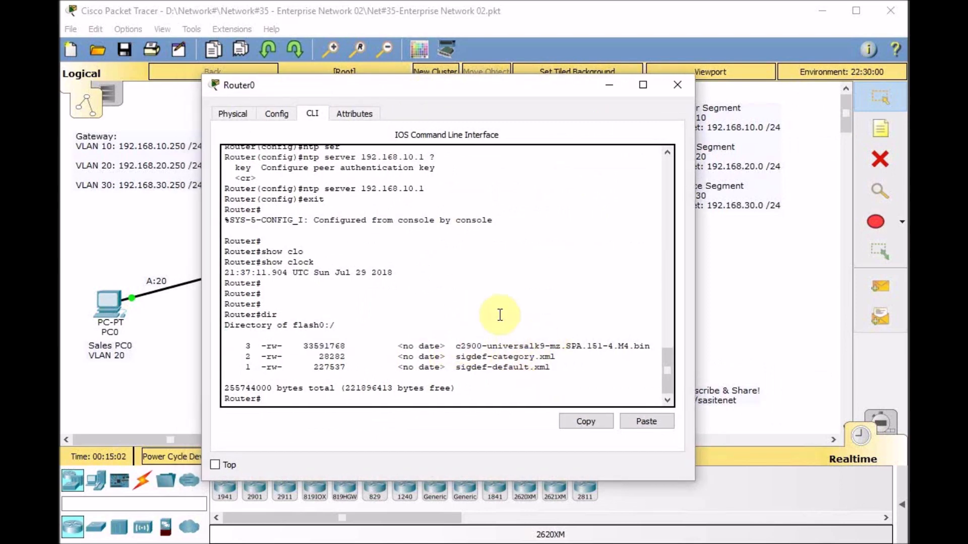
text(dir all)
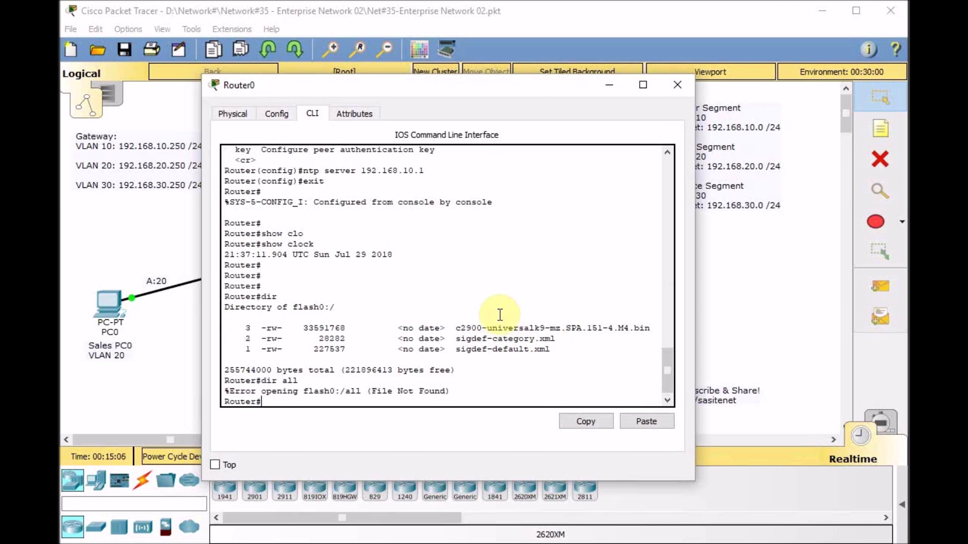
text(dir nvram:)
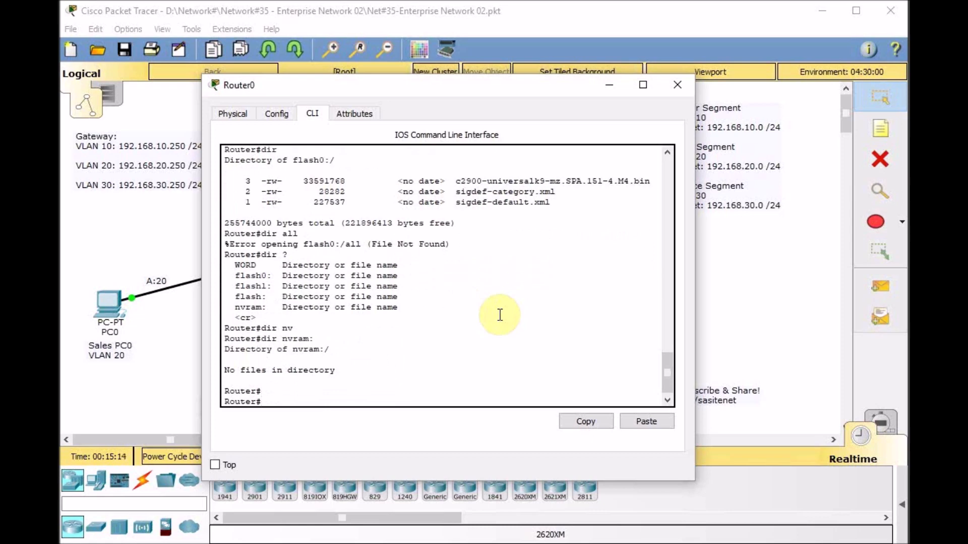
Copy running-config to startup-config, then back it up to TFTP as Router-Config-R01-DATE.
text(copy ru)
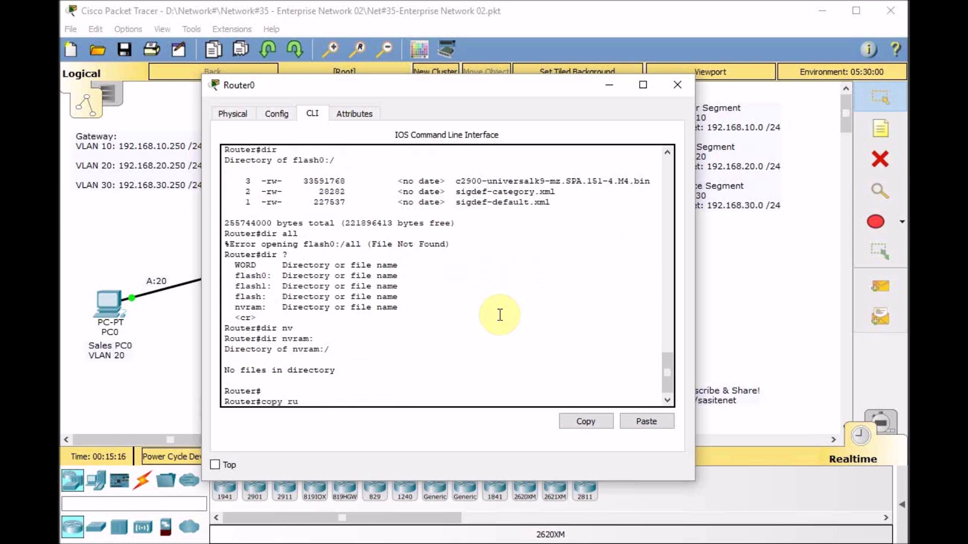
text(unning-config startup-config)
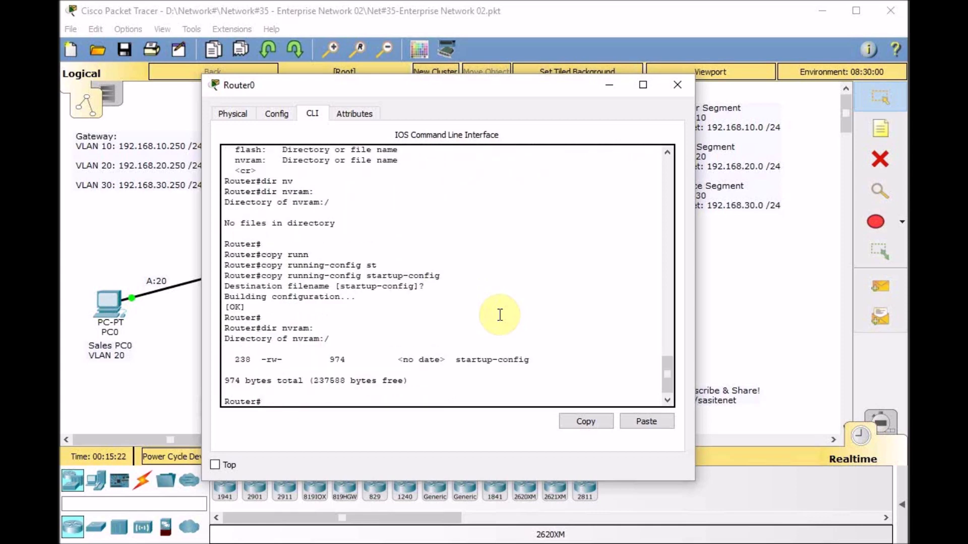
text(copy)
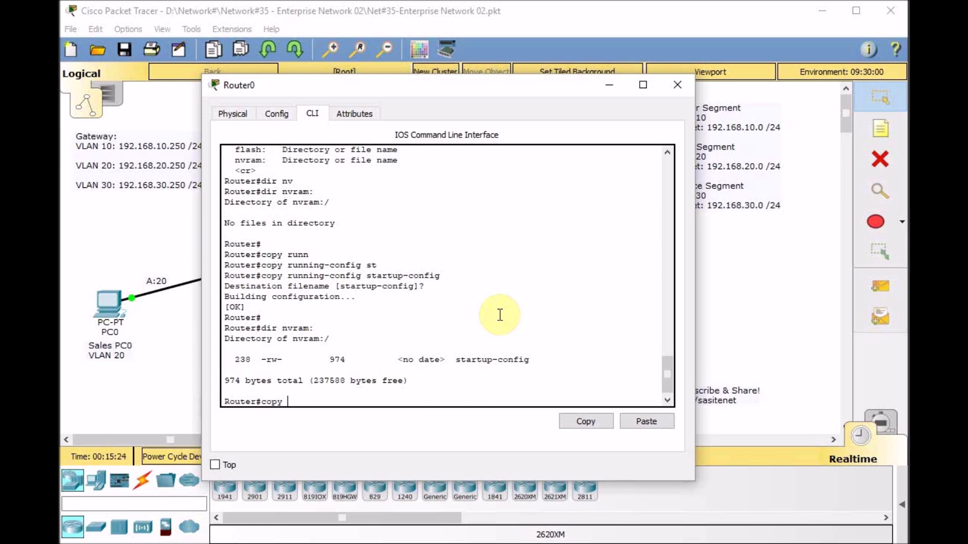
text(?)
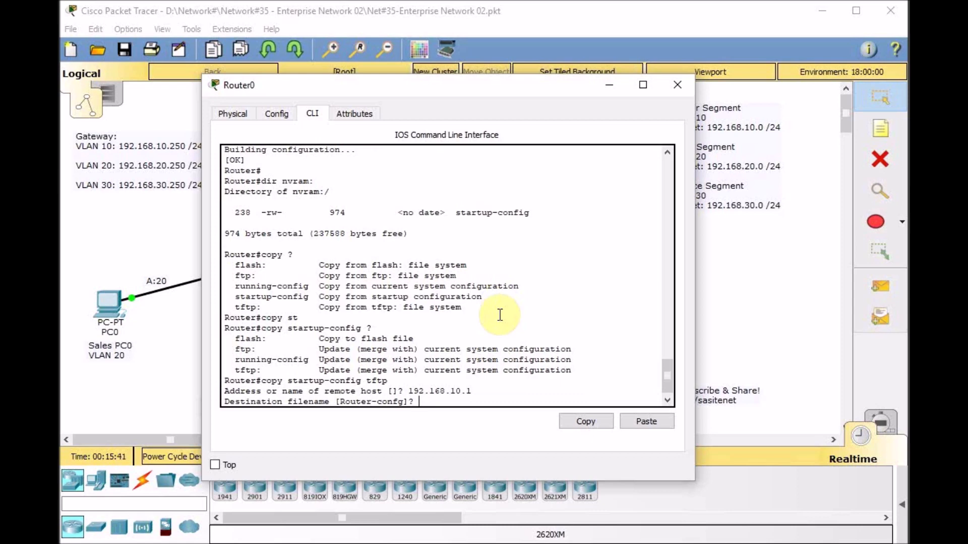
text(Router-Co)
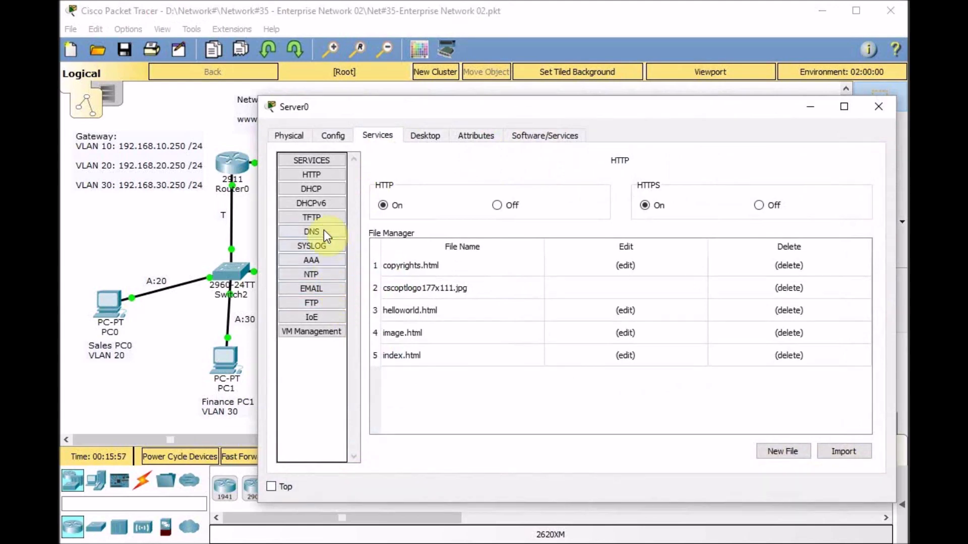
Locate Router-Config-R01-DATE in Server0's TFTP files and move Router0's console beside them.
click(311, 217)
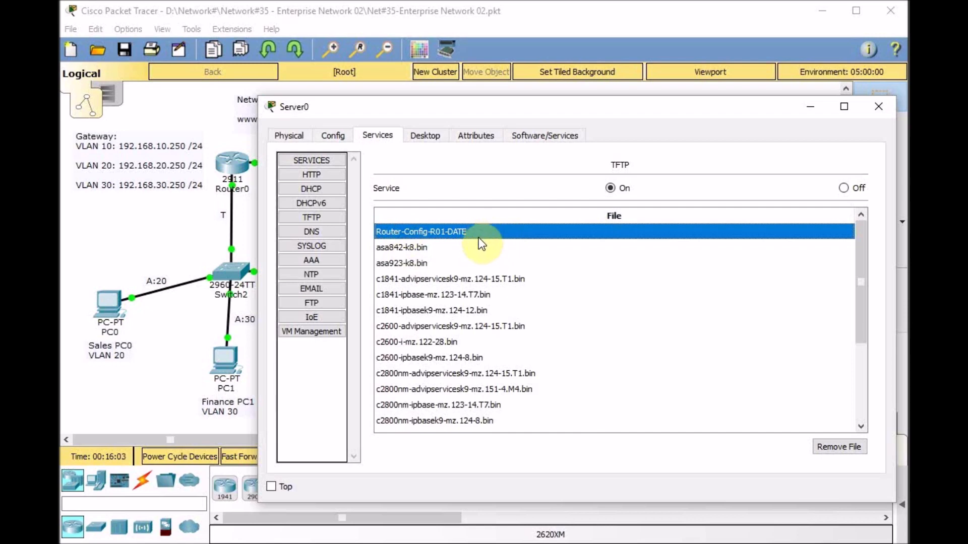
click(877, 107)
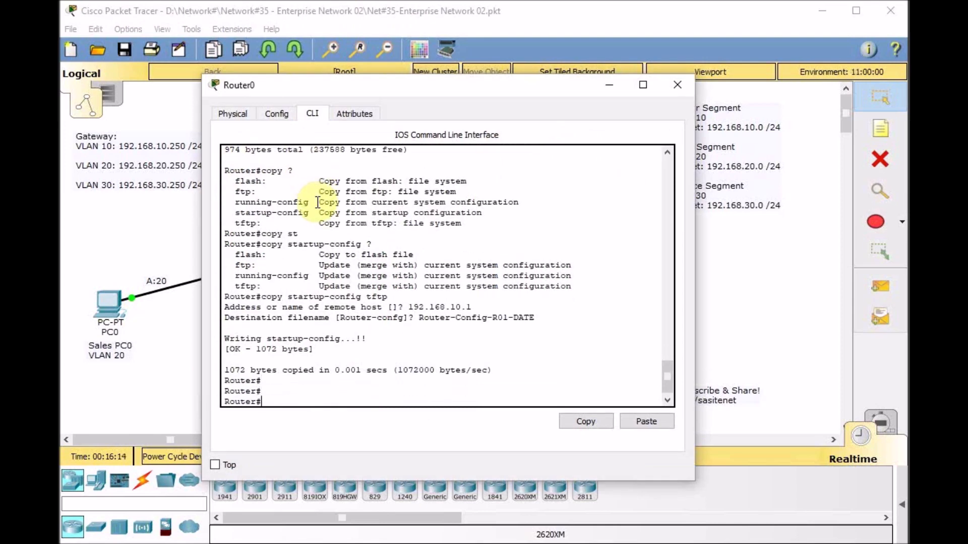
mouse_move(346, 85)
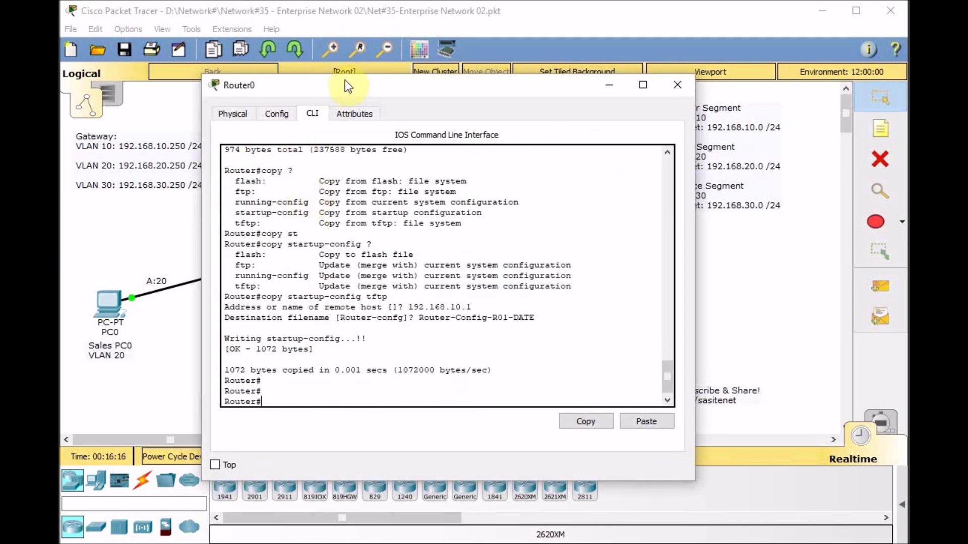
click(677, 84)
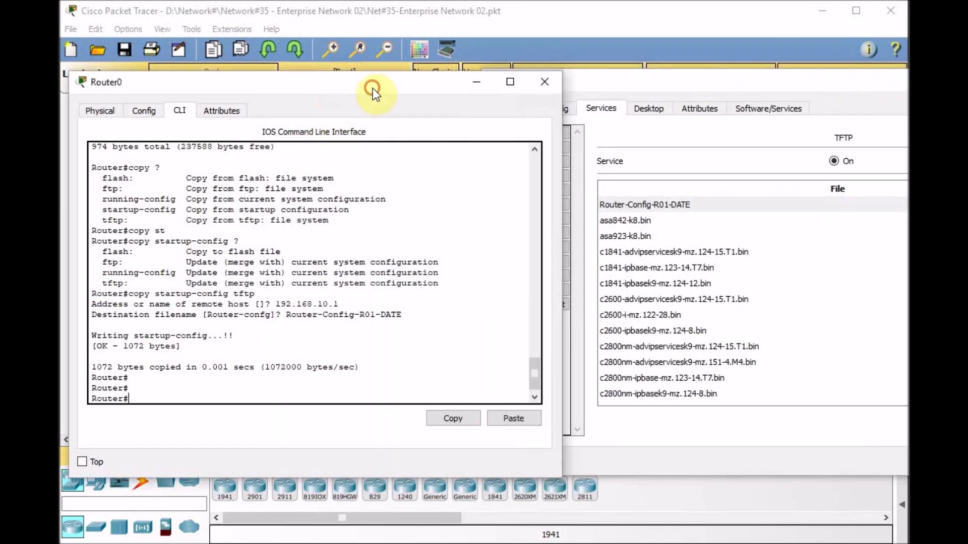
Start a copy tftp flash transfer from TFTP server 192.168.10.1.
text(copy)
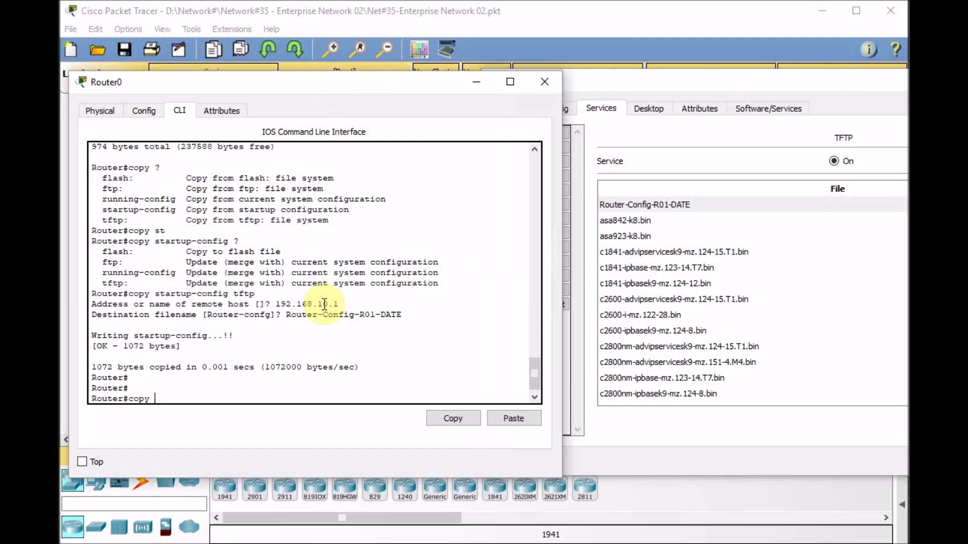
text(tft flash)
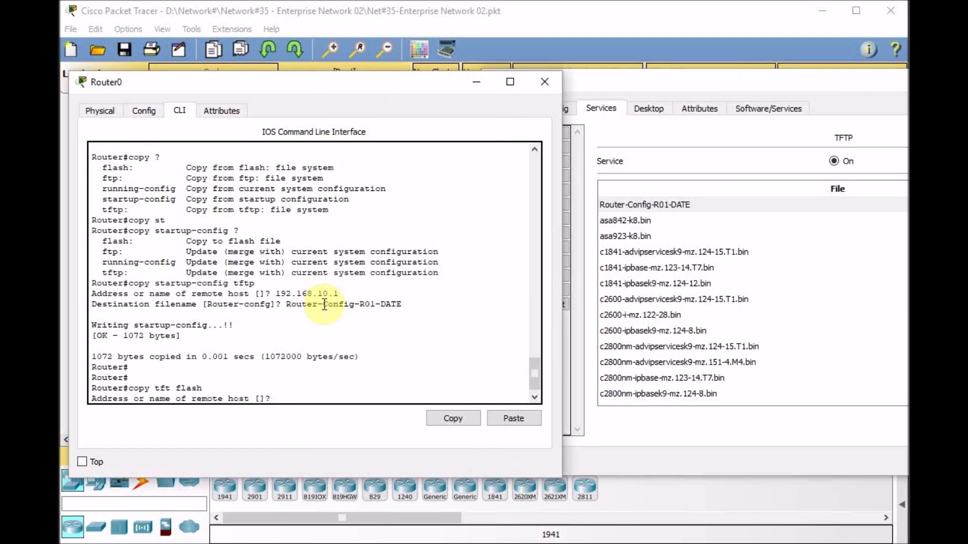
text(192.168.)
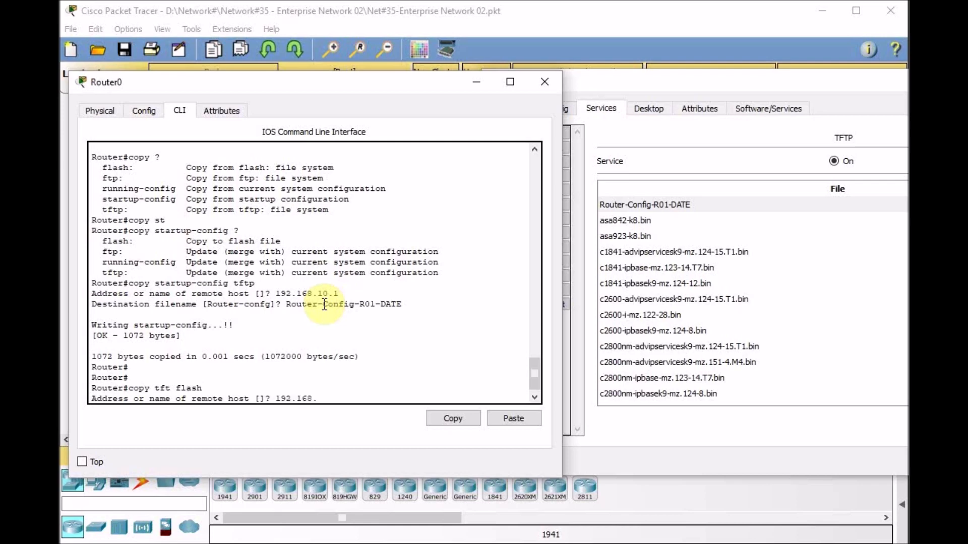
text(10.)
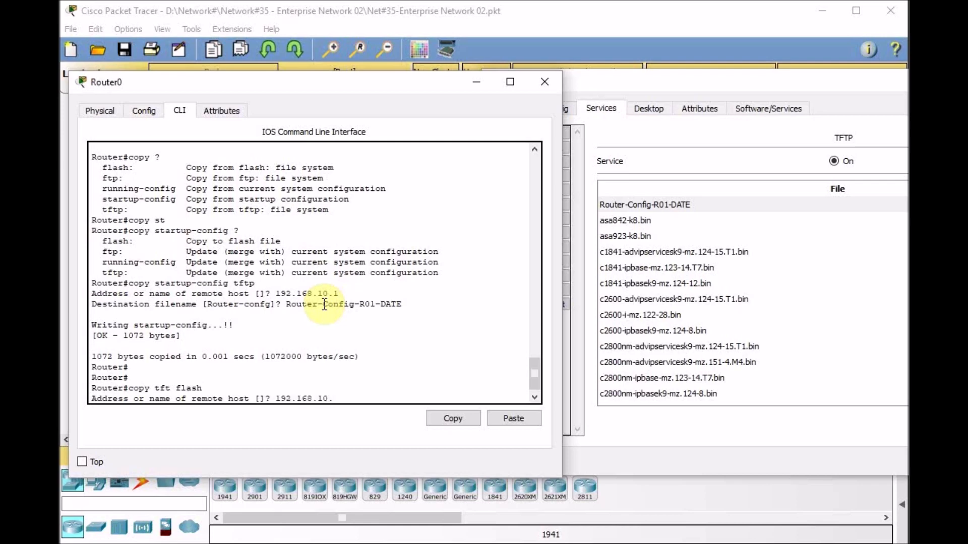
text(1)
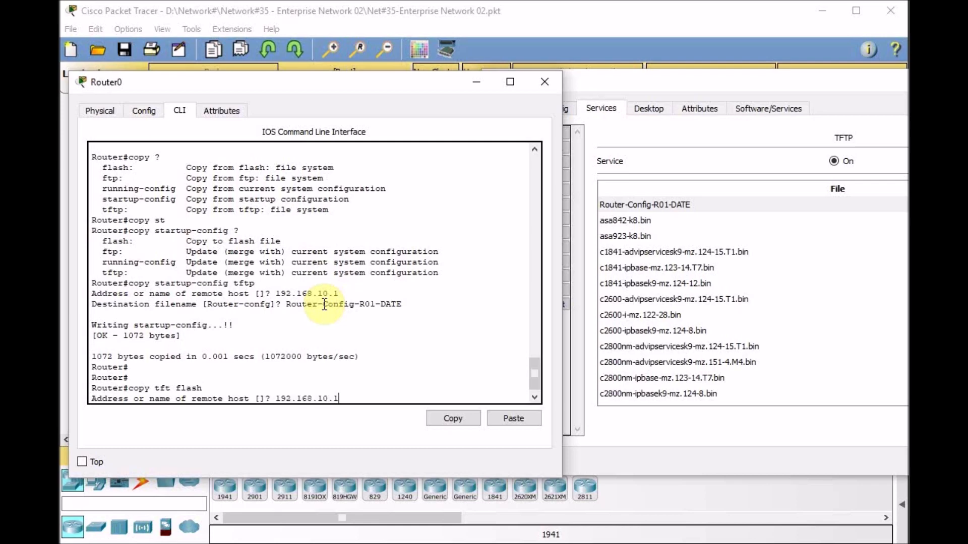
key(enter)
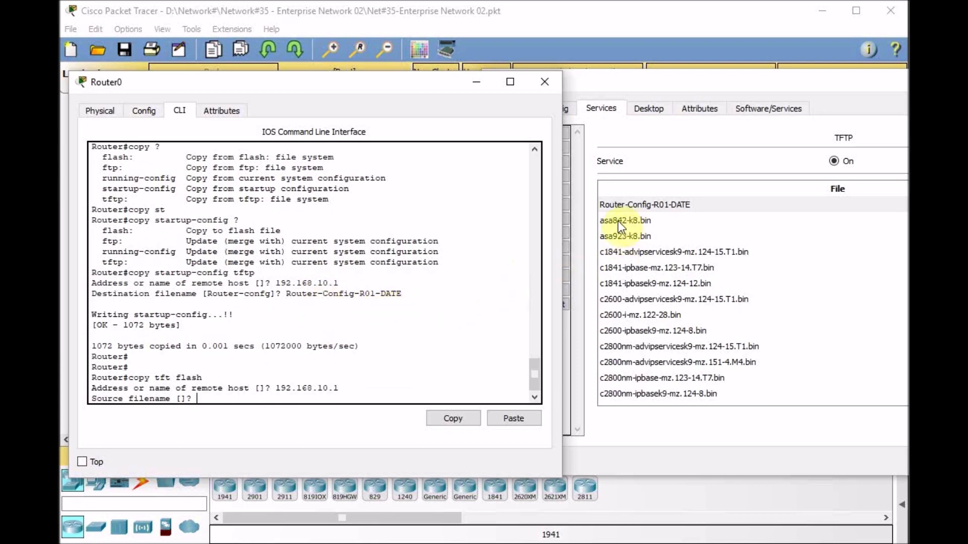
Load asa842-k8.bin into Router0's flash and confirm dir lists it.
text(asa84)
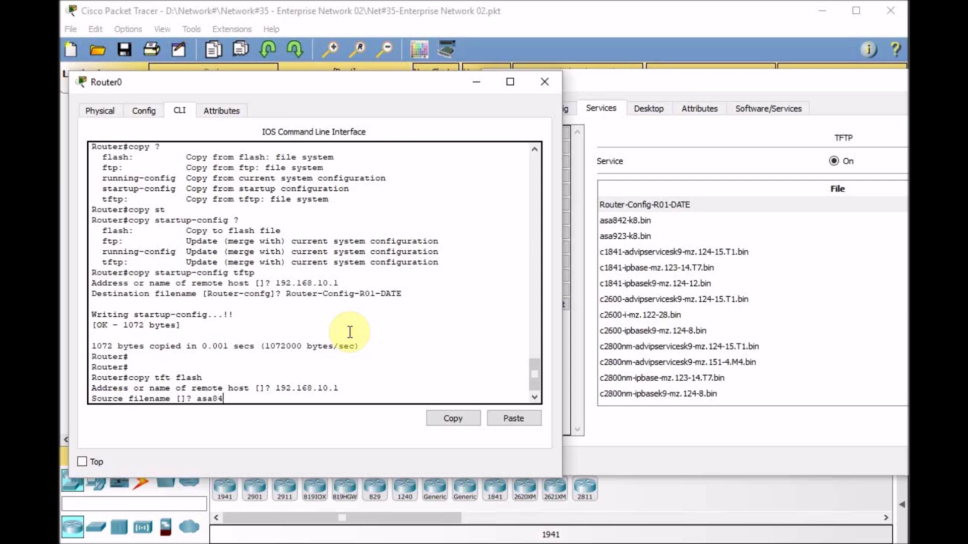
text(2-k)
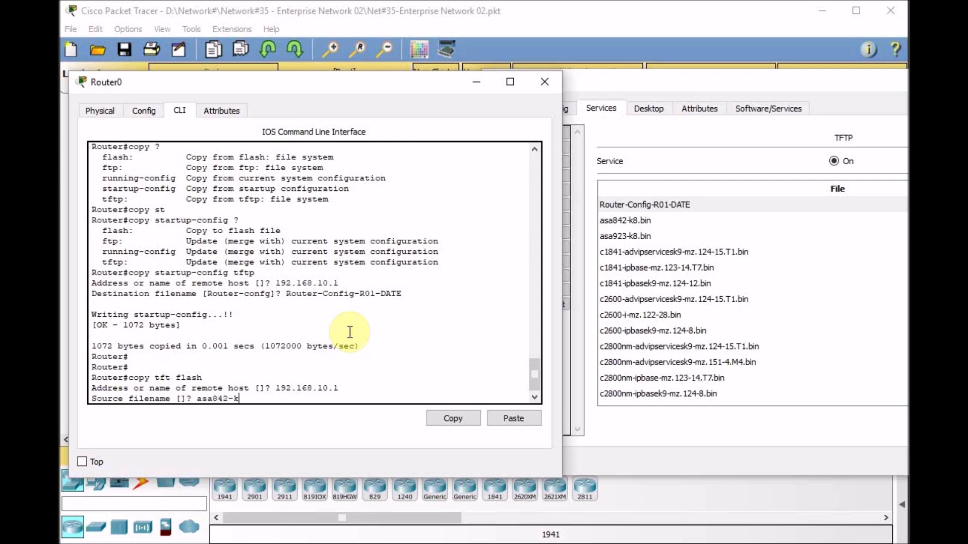
text(8.bin)
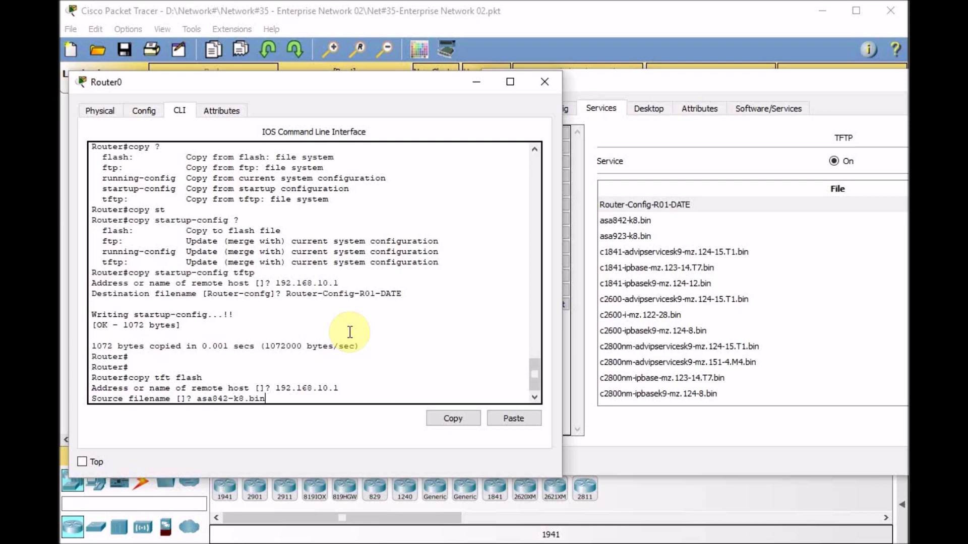
key(enter)
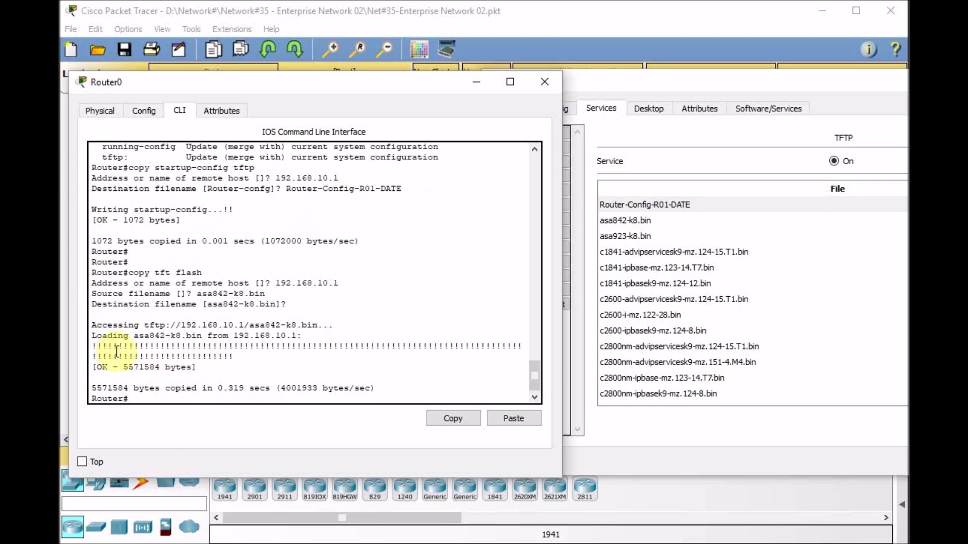
text(dir)
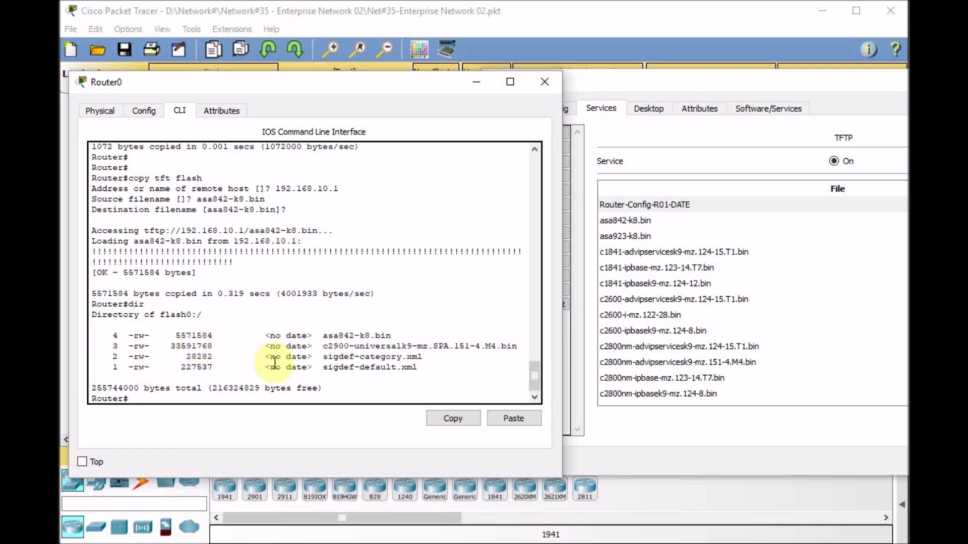
double_click(356, 335)
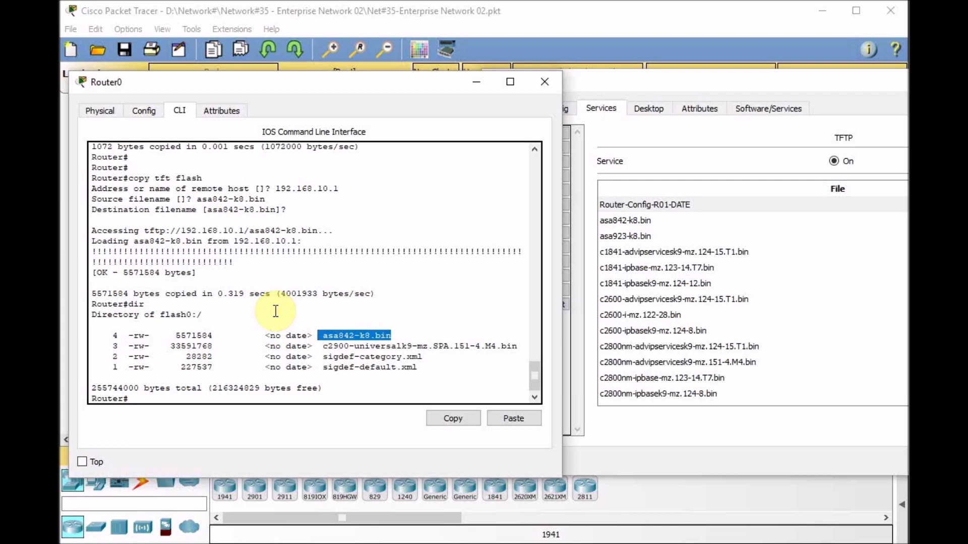
click(544, 82)
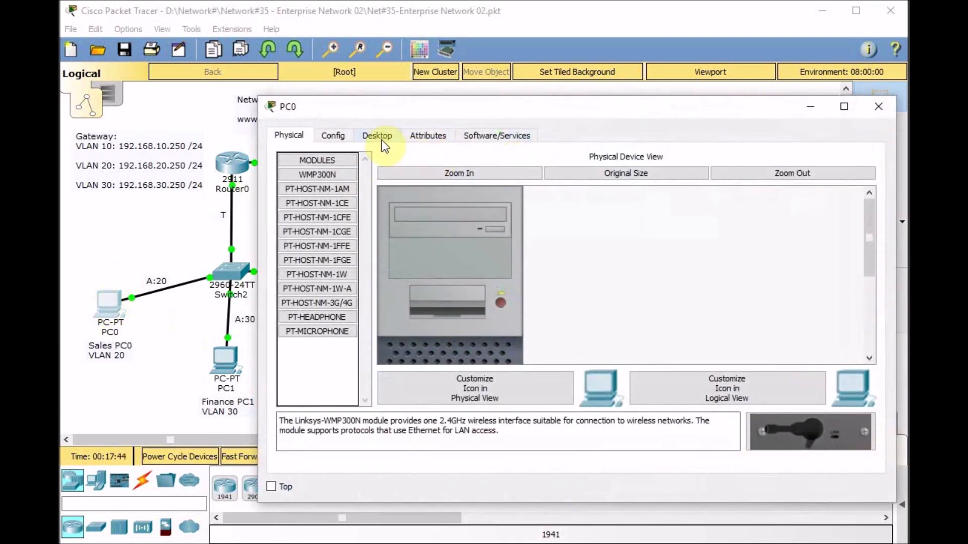
Compare PC0's lease (192.168.20.10, DNS 192.168.10.1) against Server0's DHCP pools.
click(376, 135)
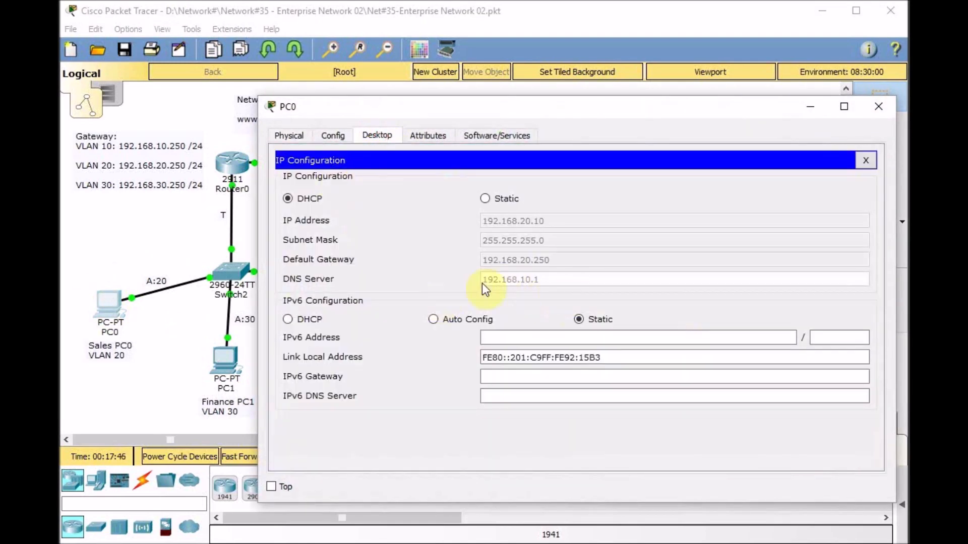
click(866, 159)
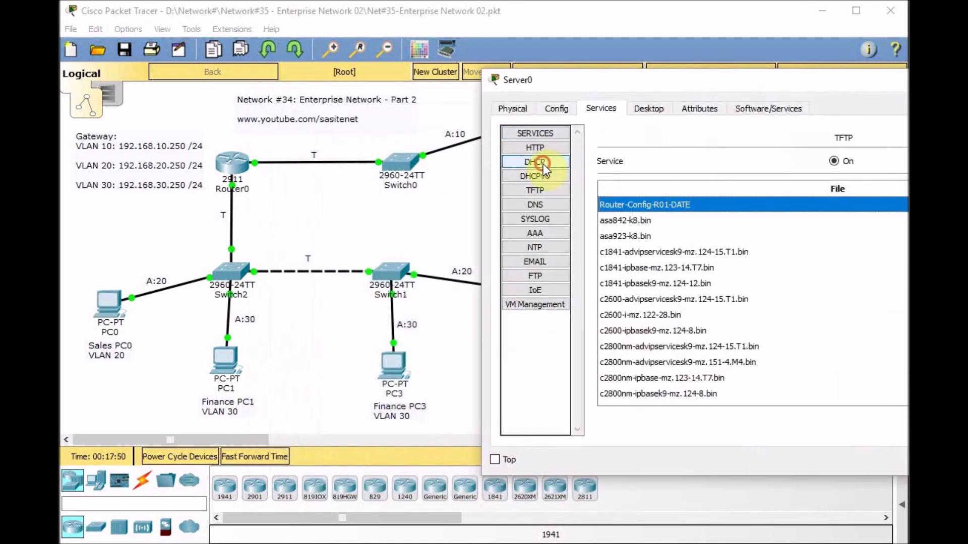
click(534, 161)
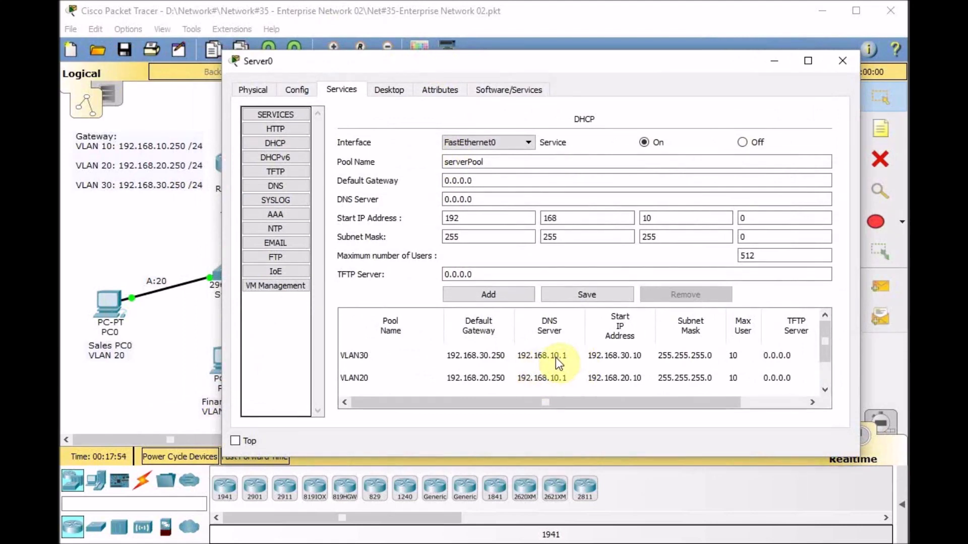
click(842, 60)
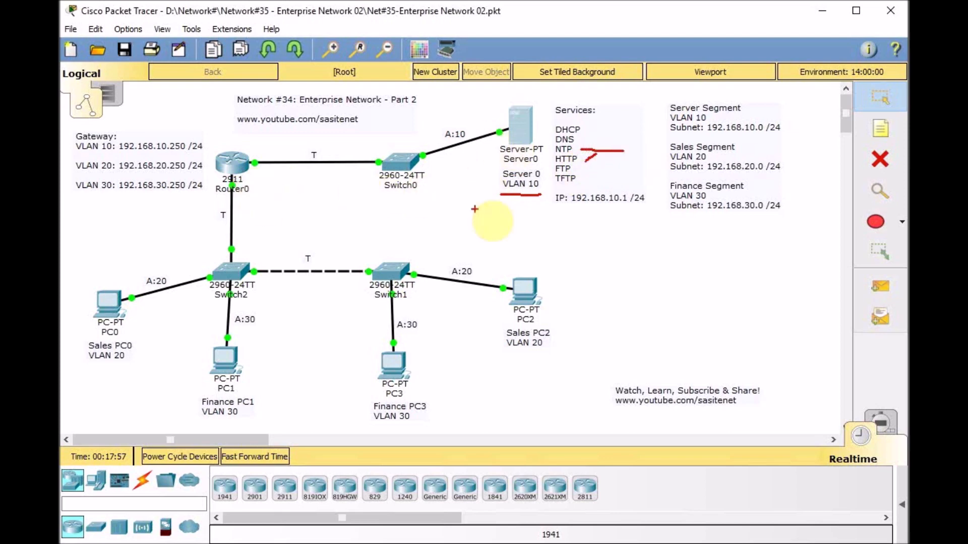
mouse_move(586, 171)
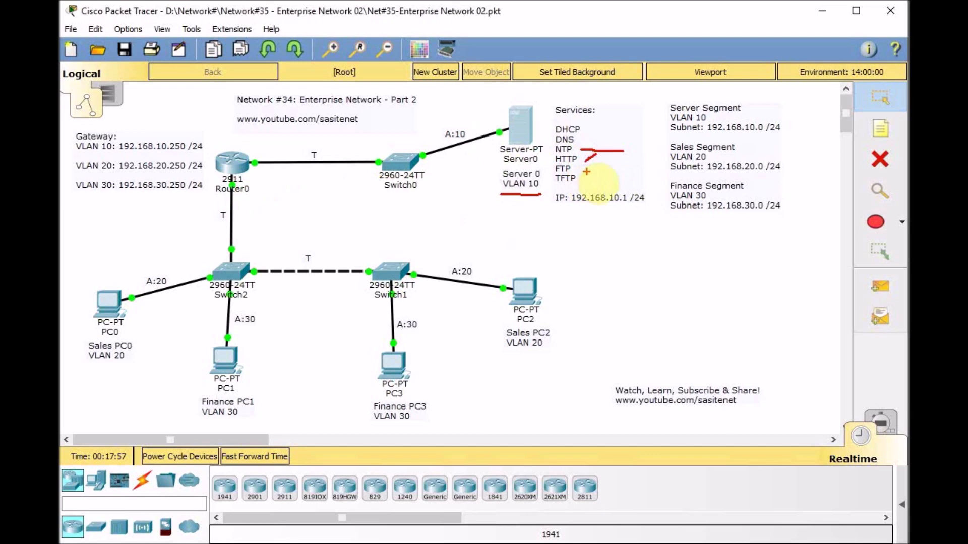